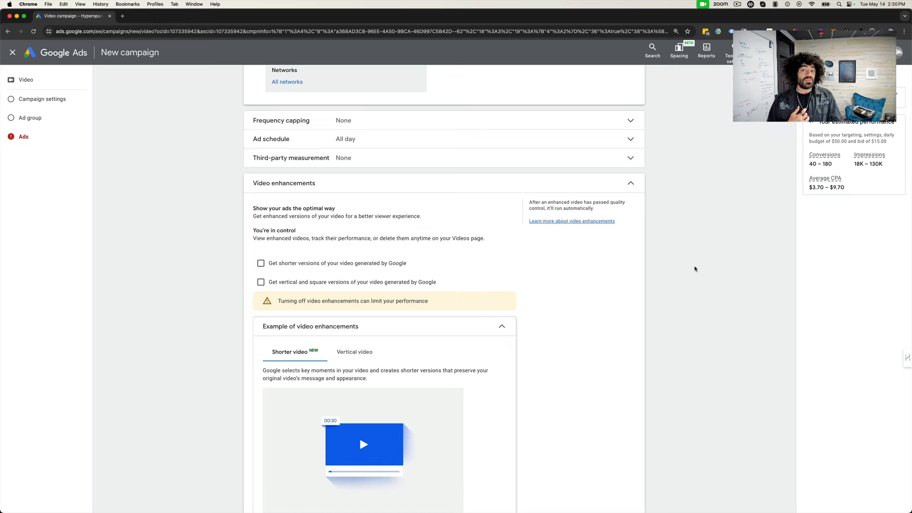
mouse_move(693, 282)
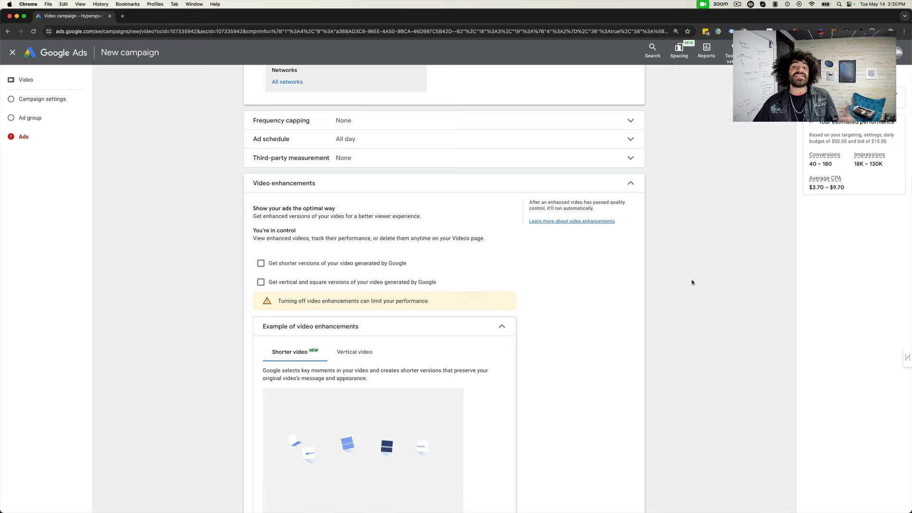
mouse_move(653, 257)
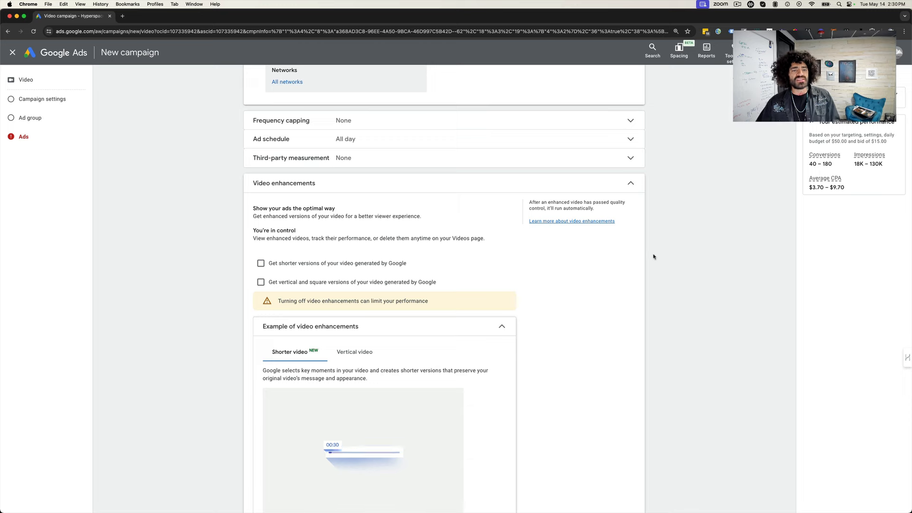
Step: Collapse and re-expand video enhancements, turning shorter video versions on then off again
click(630, 177)
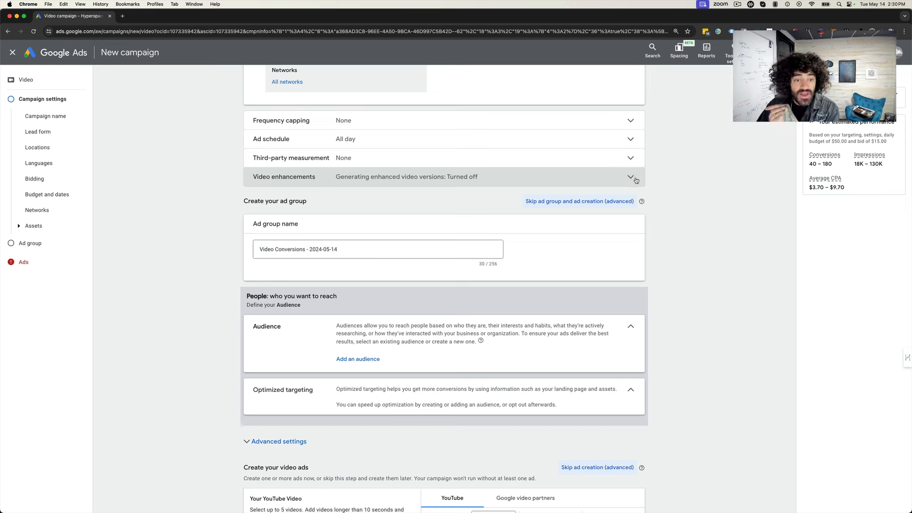
click(631, 176)
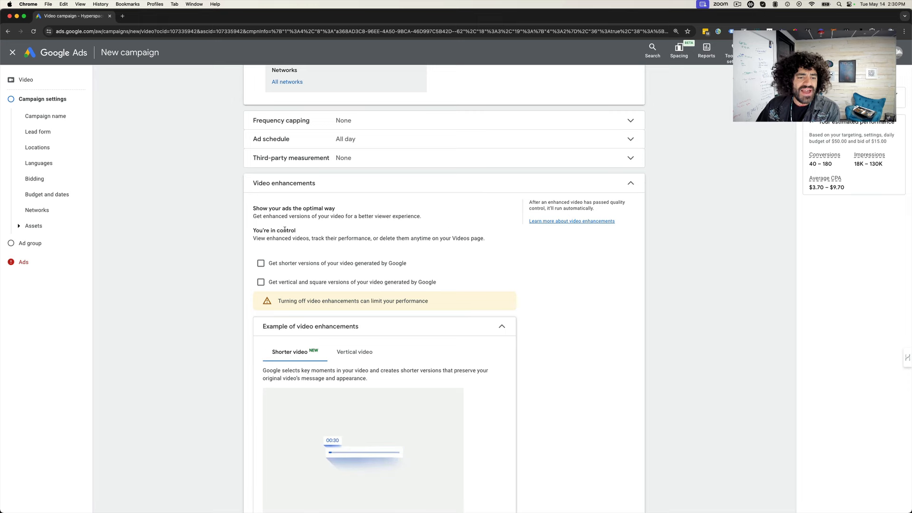
click(260, 263)
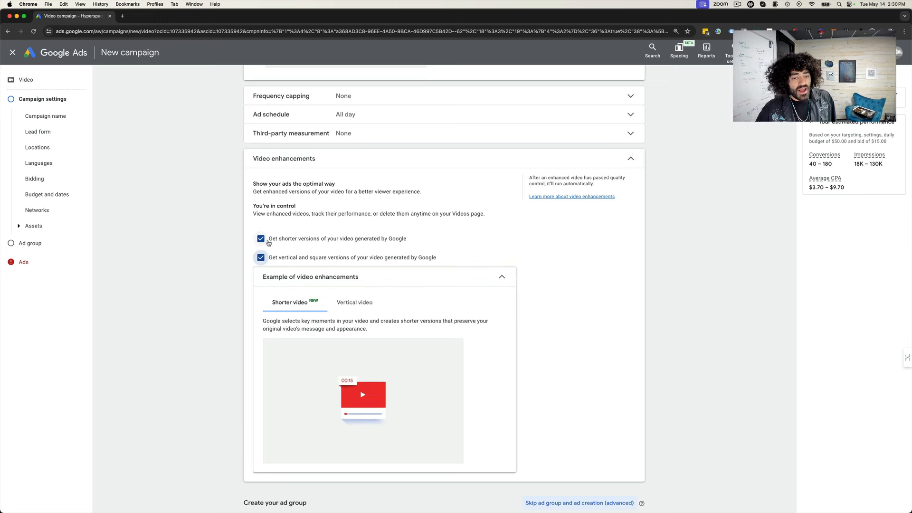
click(260, 238)
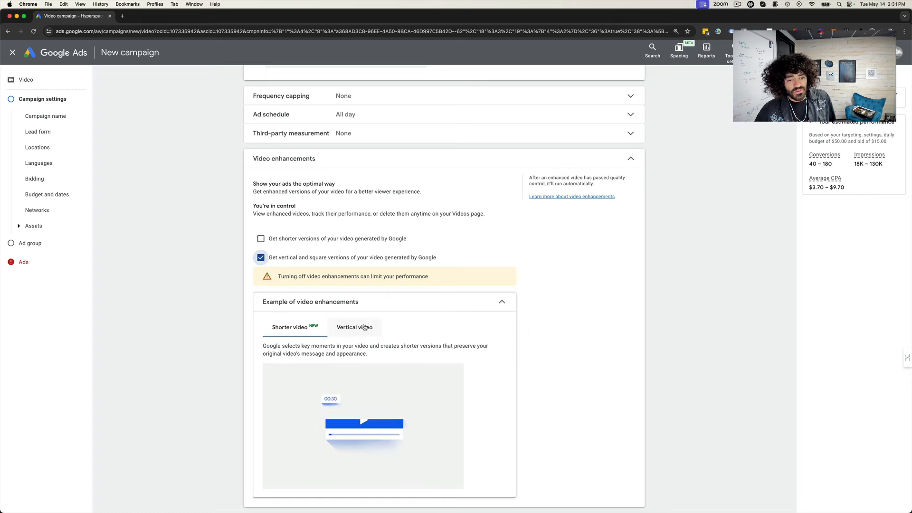
Step: Preview the vertical video example and leave vertical and square versions turned off
click(354, 327)
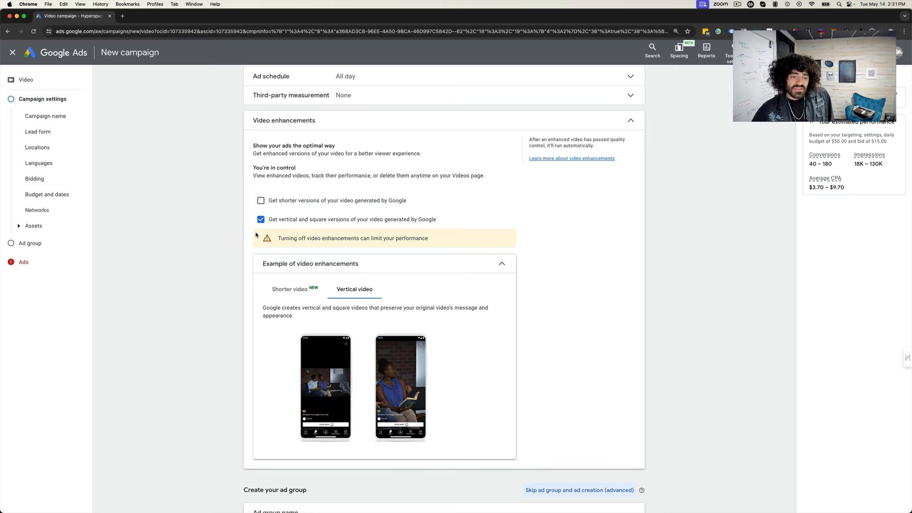
click(261, 219)
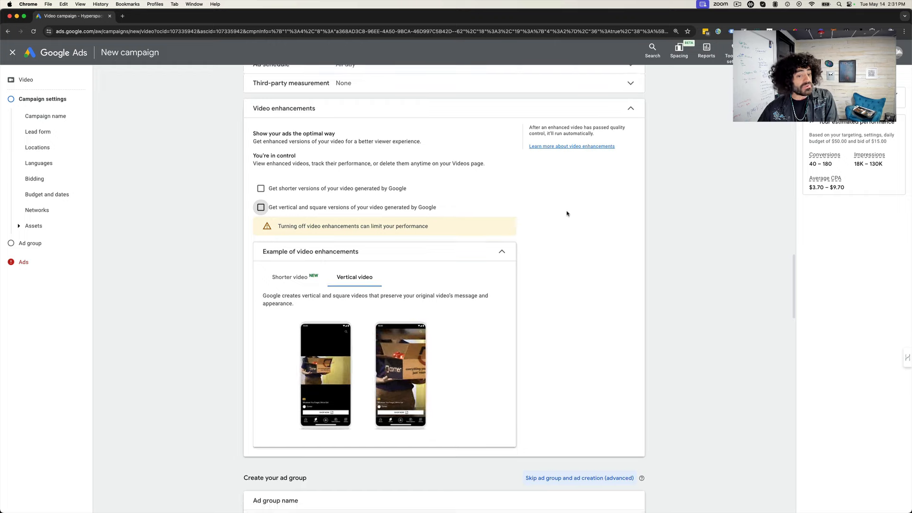
click(500, 251)
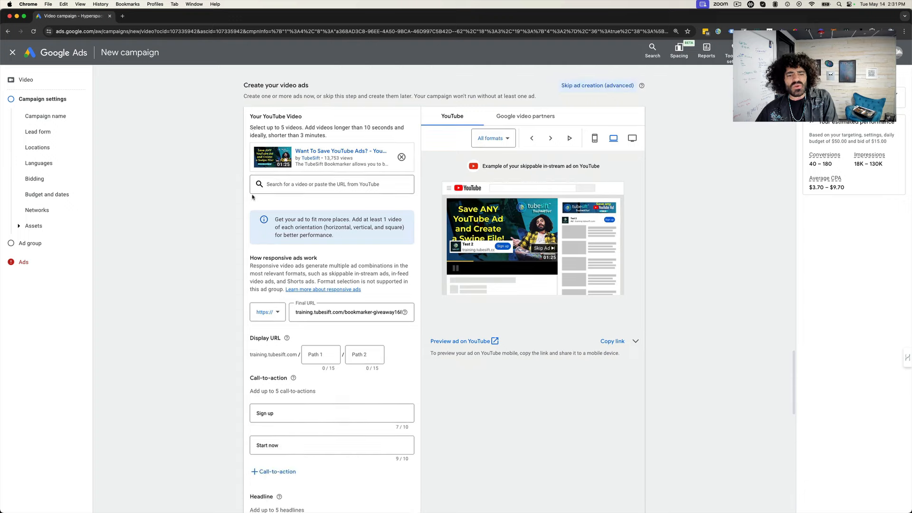
scroll(down, 3)
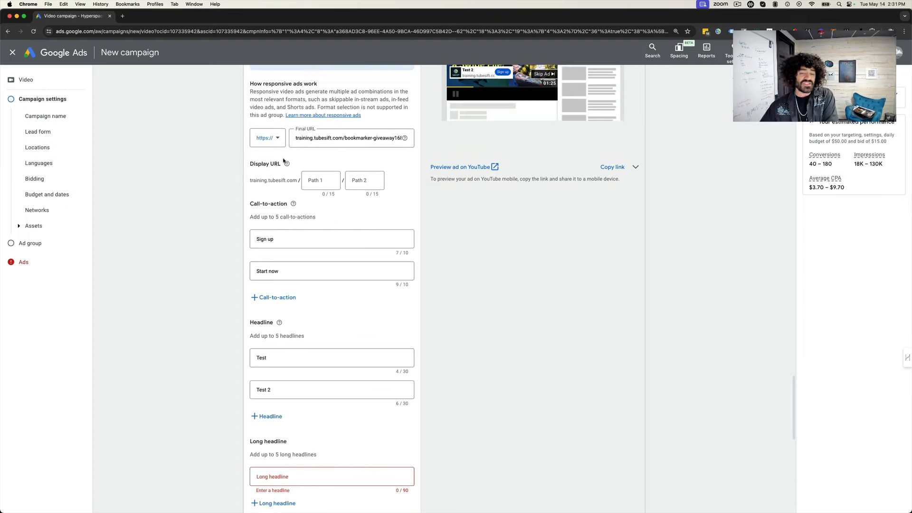
scroll(up, 3)
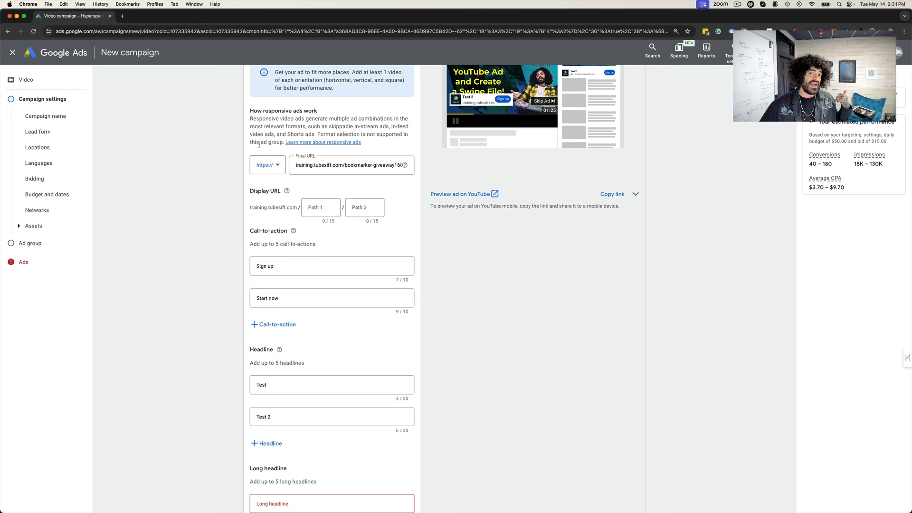
mouse_move(226, 219)
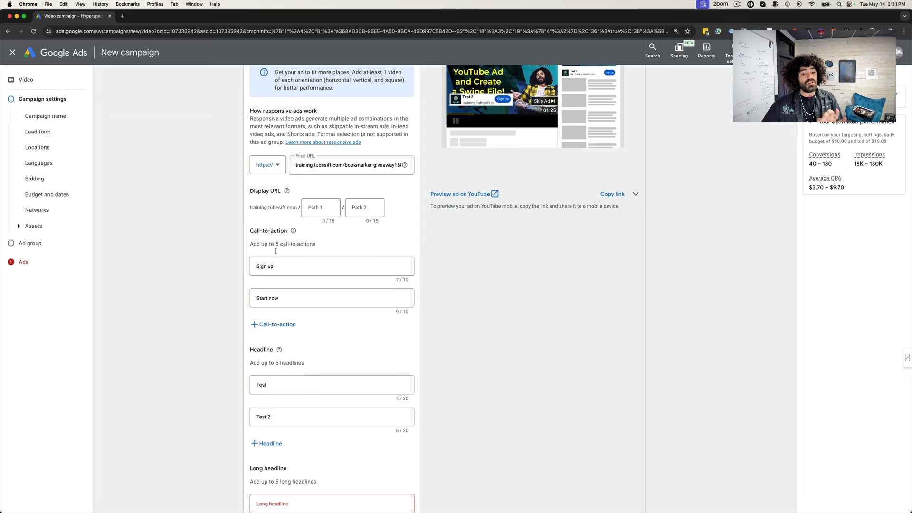
scroll(down, 3)
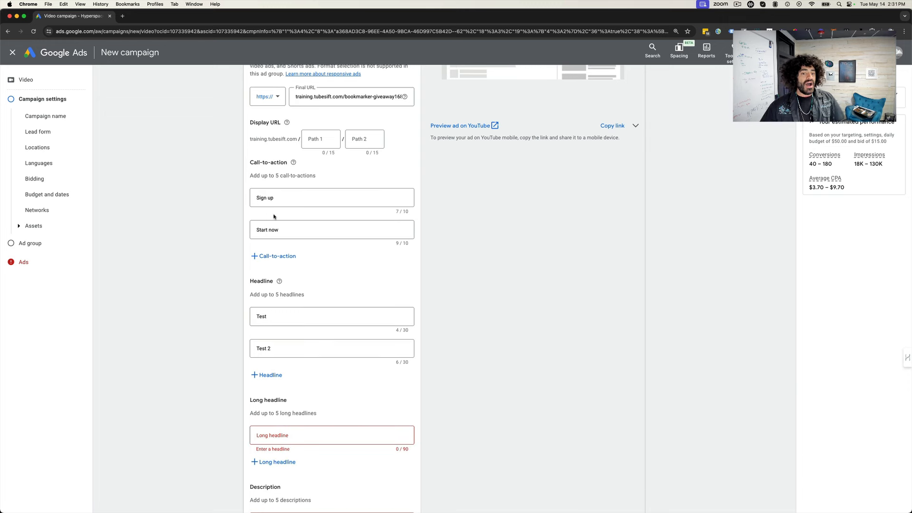
mouse_move(204, 186)
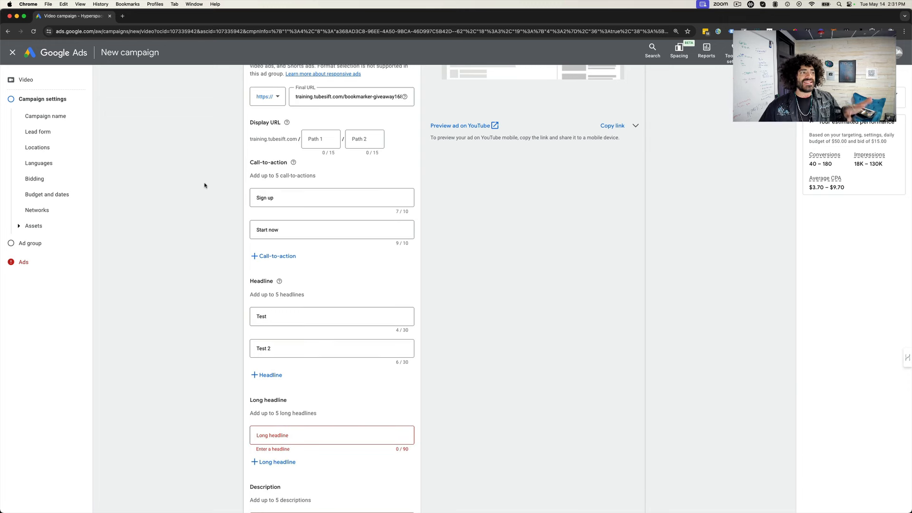
mouse_move(297, 163)
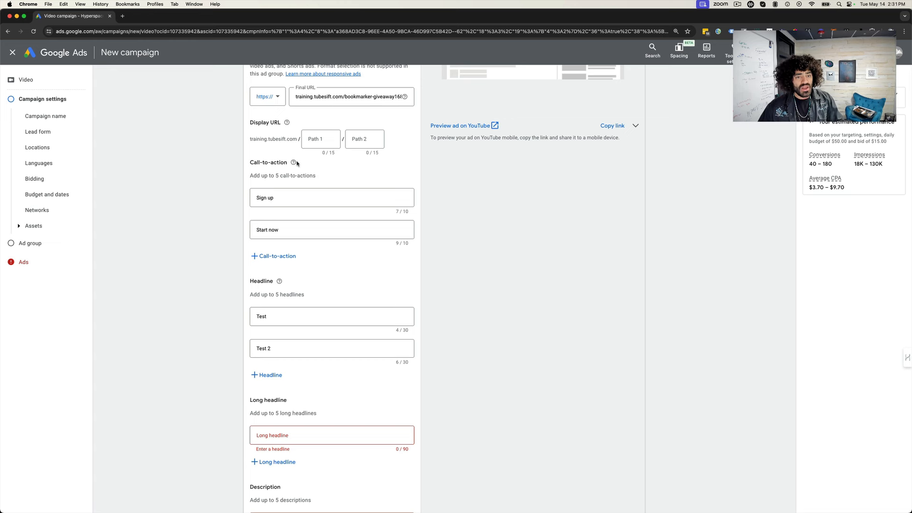
mouse_move(293, 162)
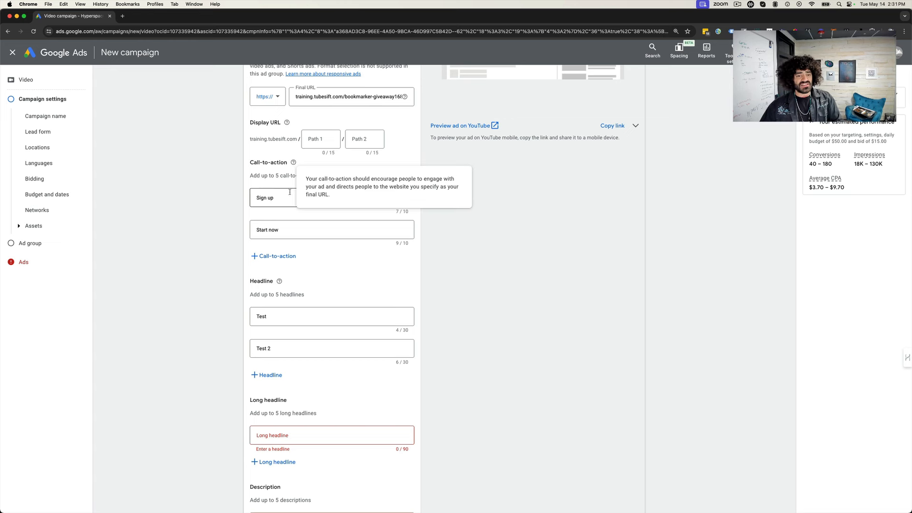
scroll(up, 3)
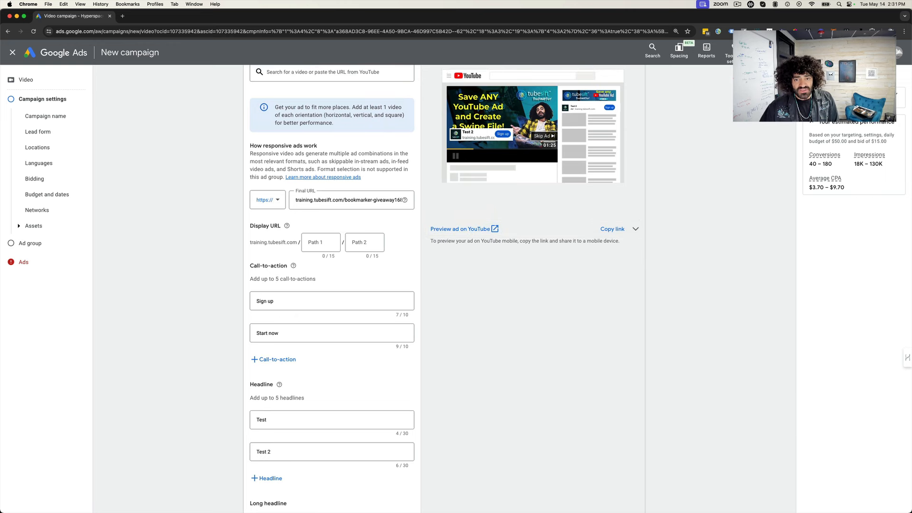
mouse_move(105, 293)
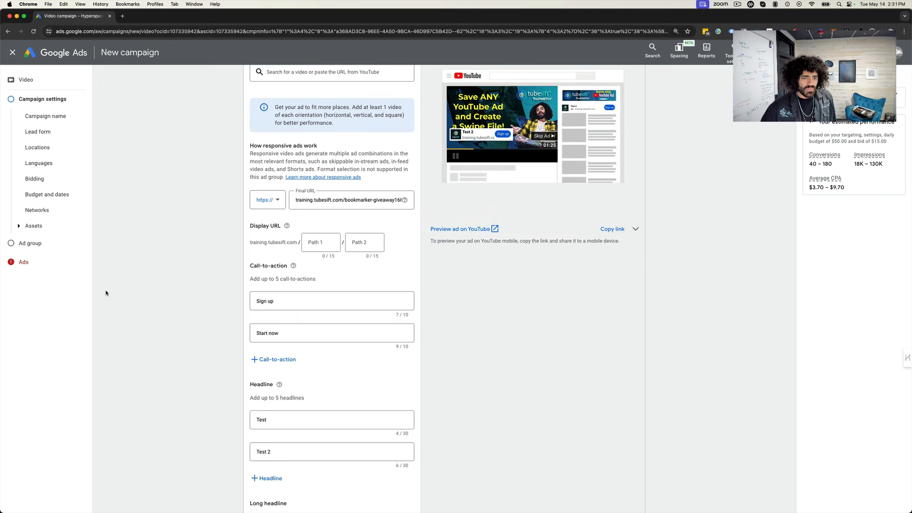
scroll(down, 3)
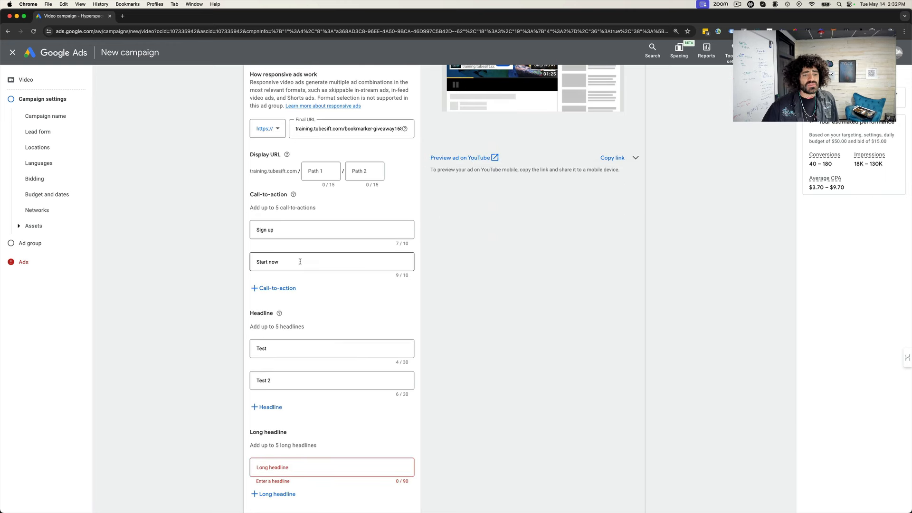
mouse_move(280, 313)
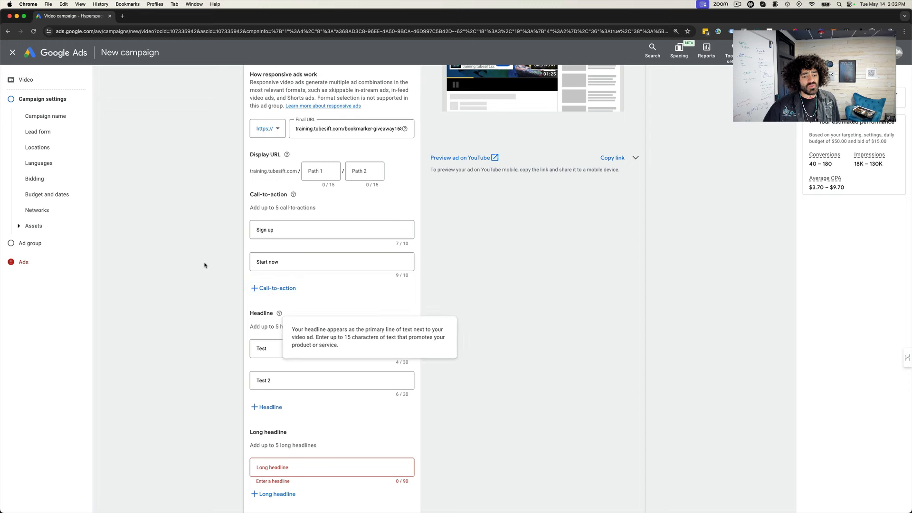
scroll(down, 3)
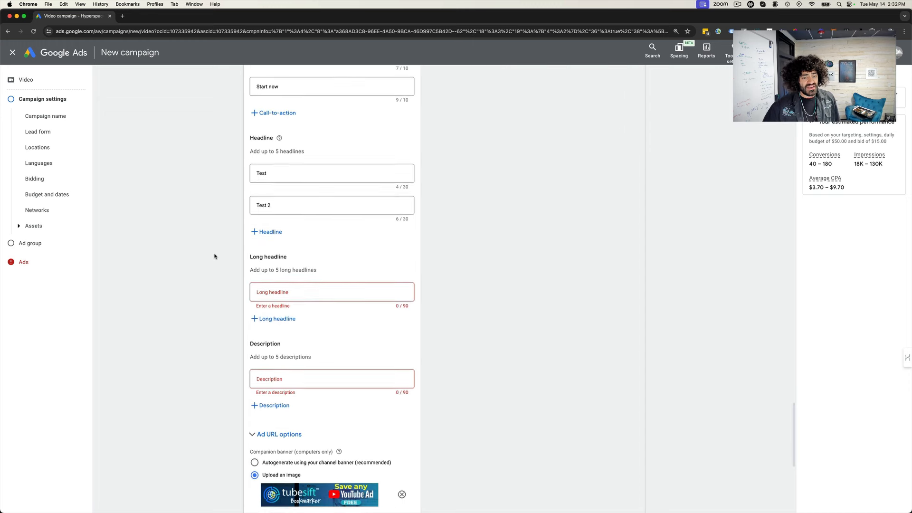
scroll(down, 3)
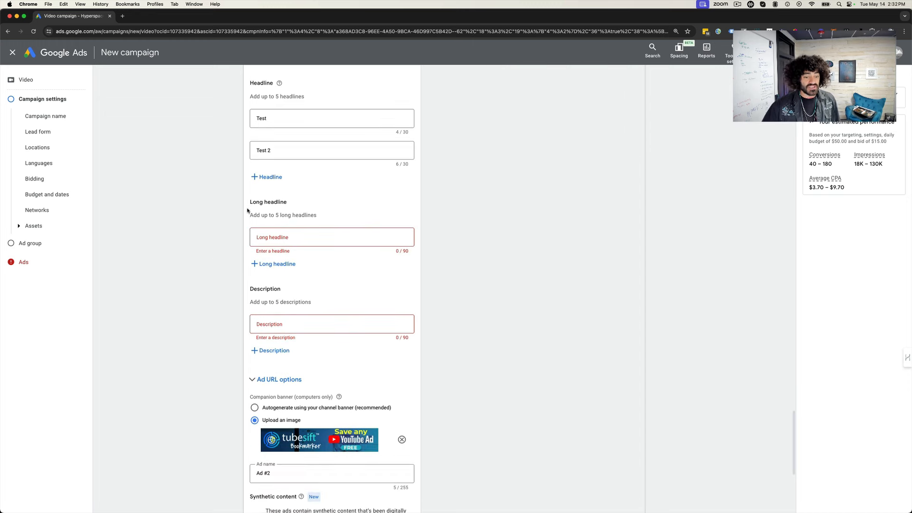
scroll(up, 3)
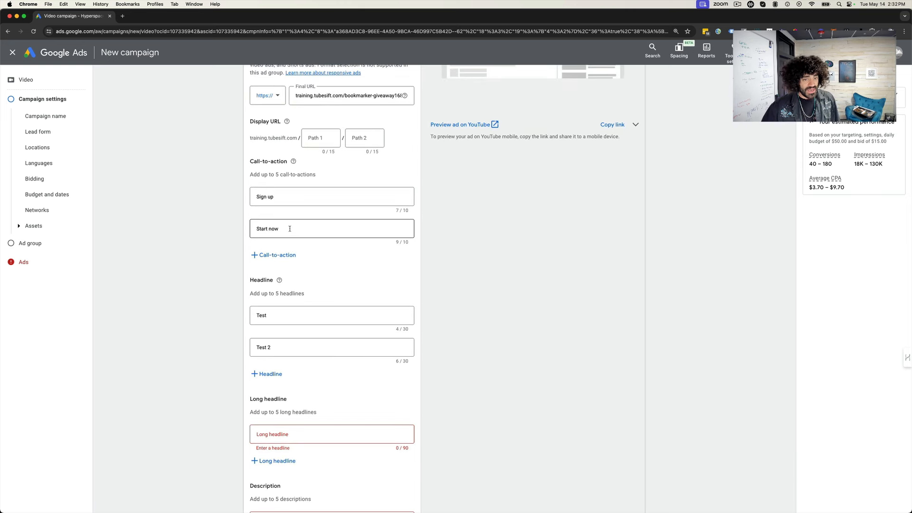
click(277, 255)
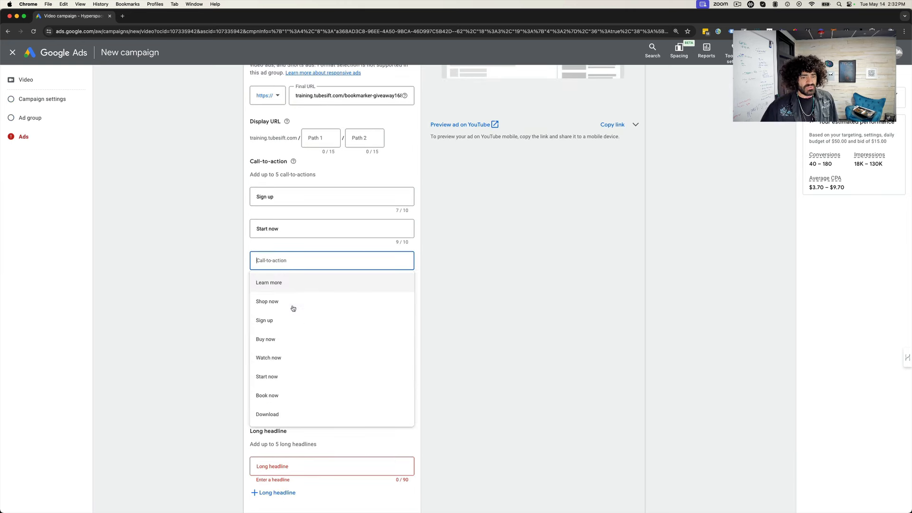
scroll(down, 3)
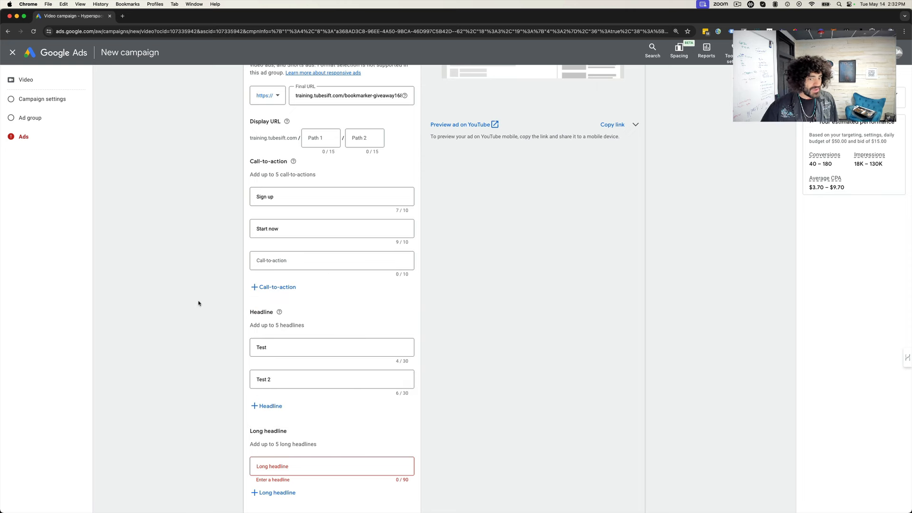
scroll(down, 3)
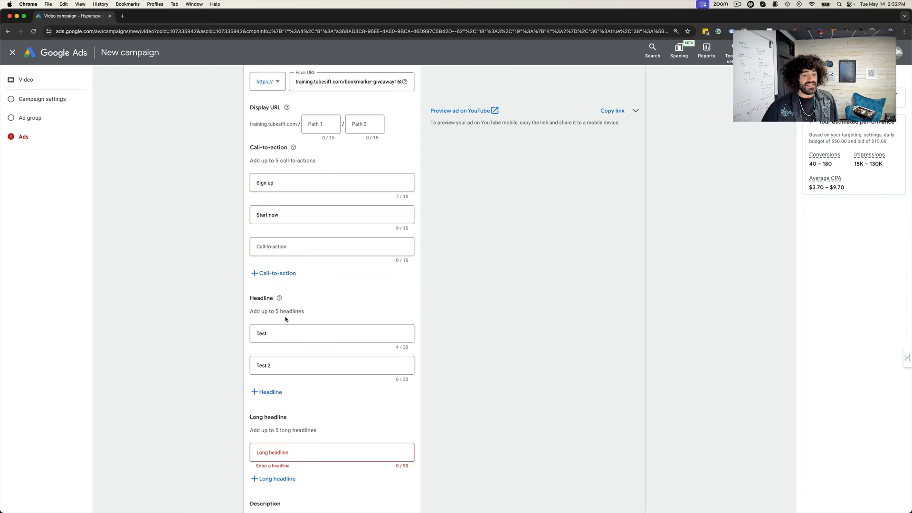
scroll(down, 3)
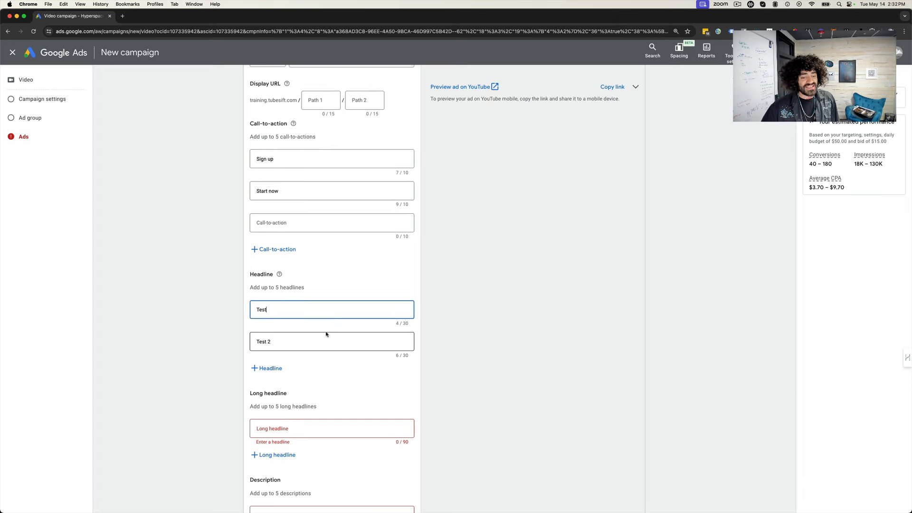
scroll(down, 3)
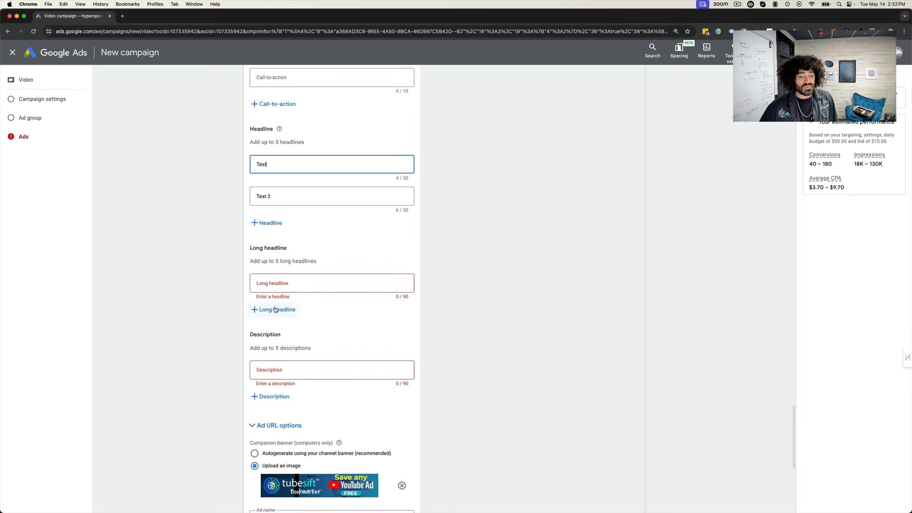
scroll(down, 3)
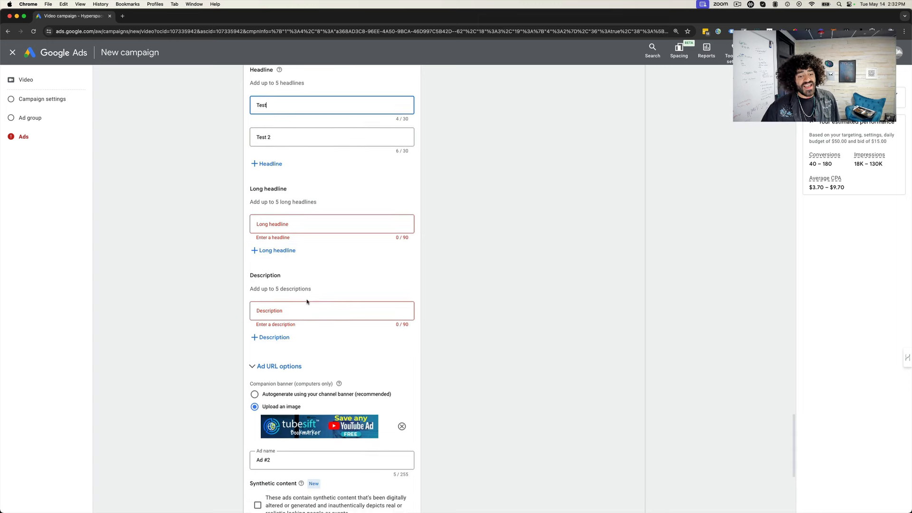
scroll(down, 3)
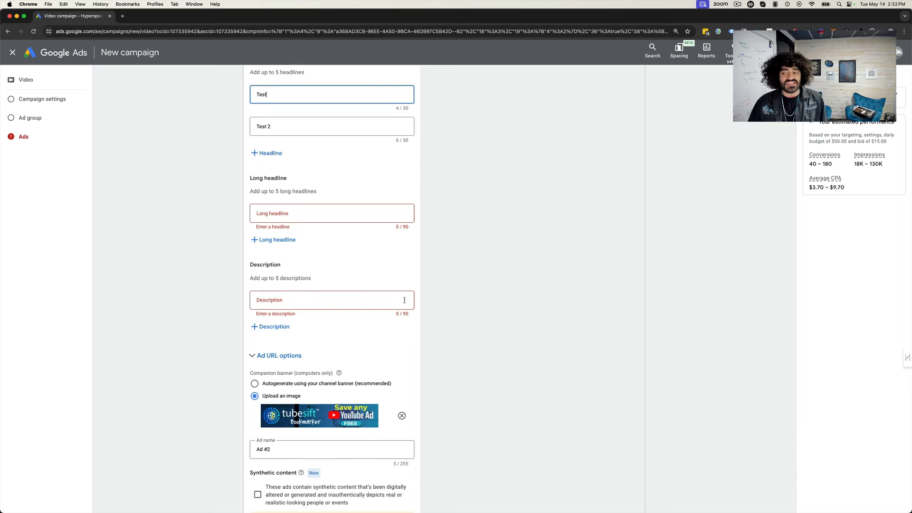
mouse_move(342, 309)
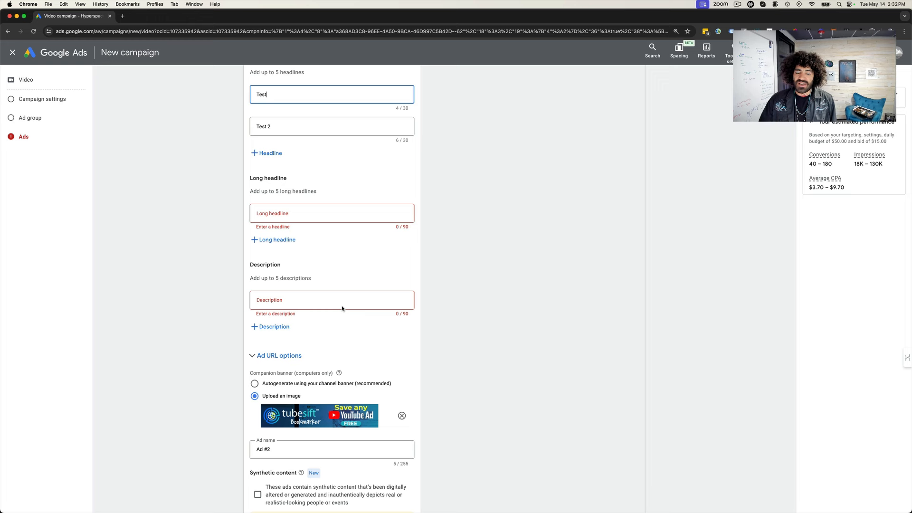
mouse_move(312, 329)
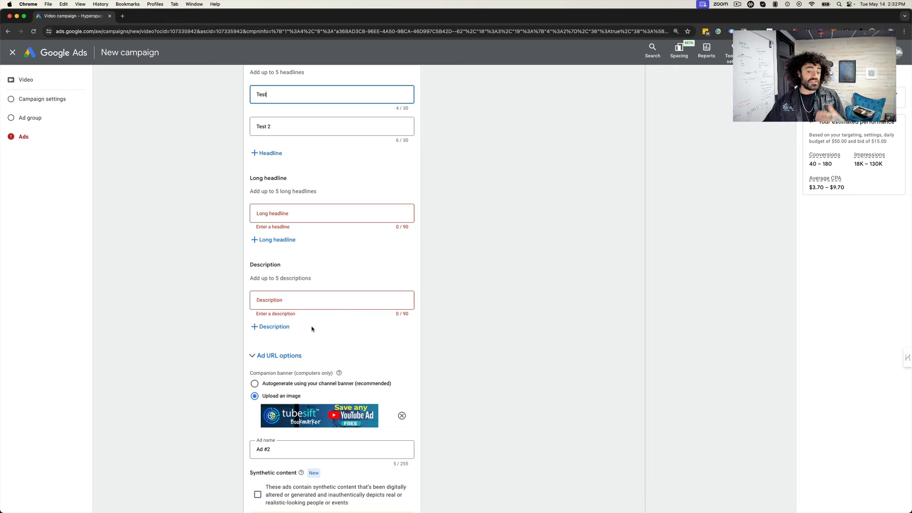
mouse_move(334, 283)
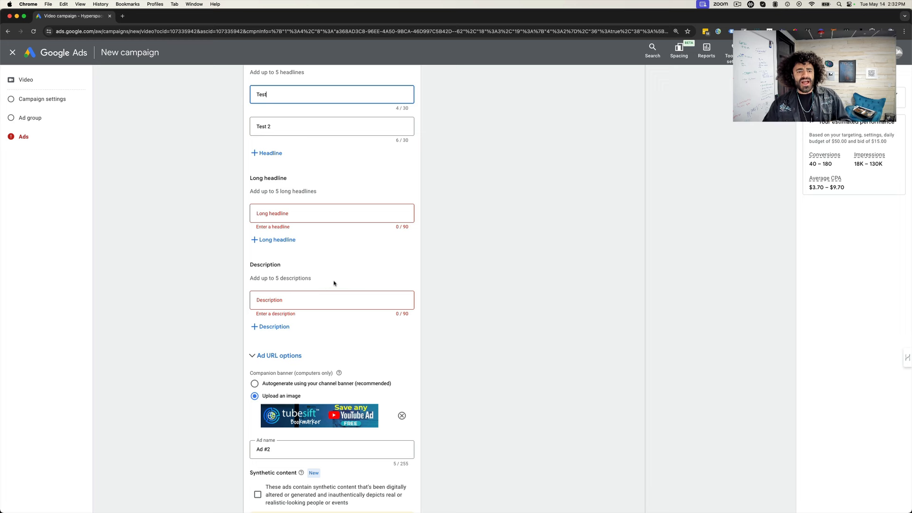
mouse_move(386, 244)
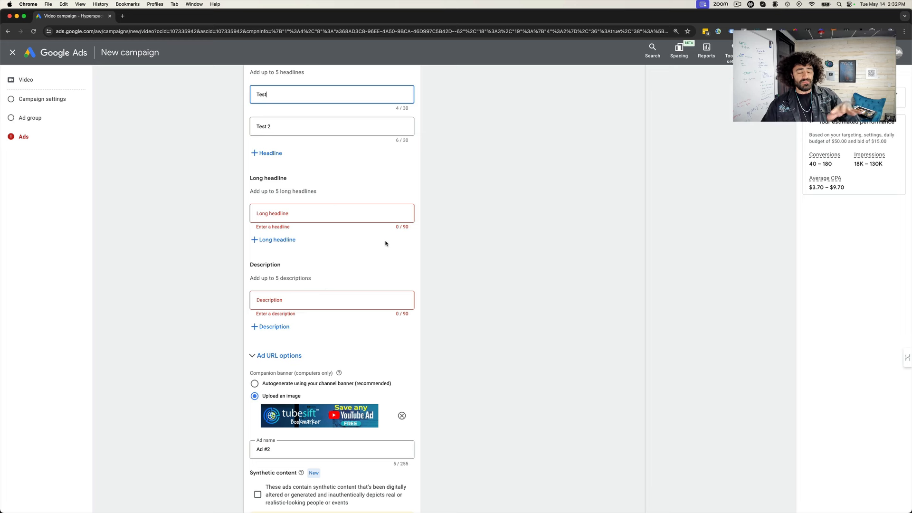
mouse_move(528, 226)
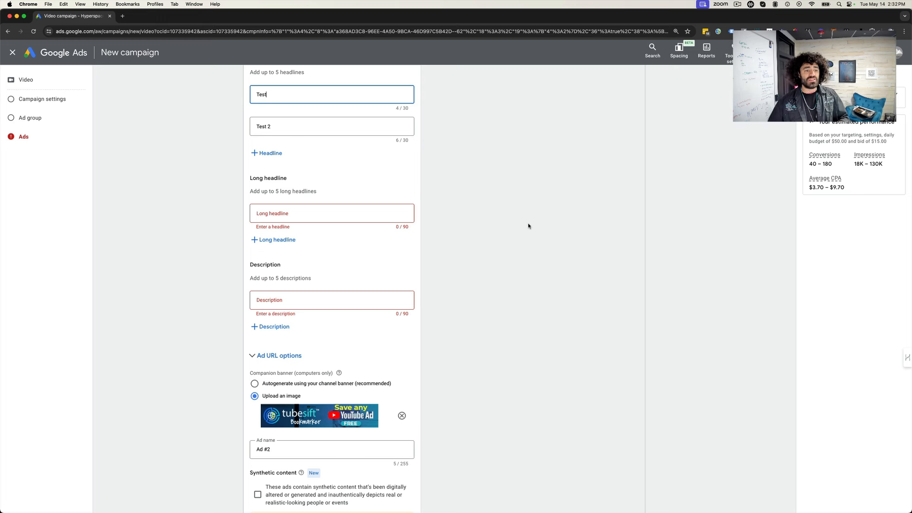
scroll(down, 3)
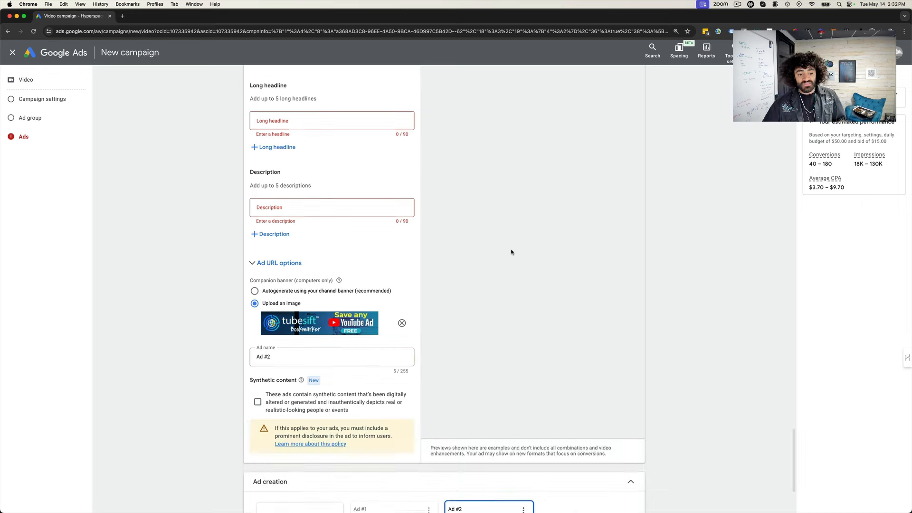
scroll(down, 3)
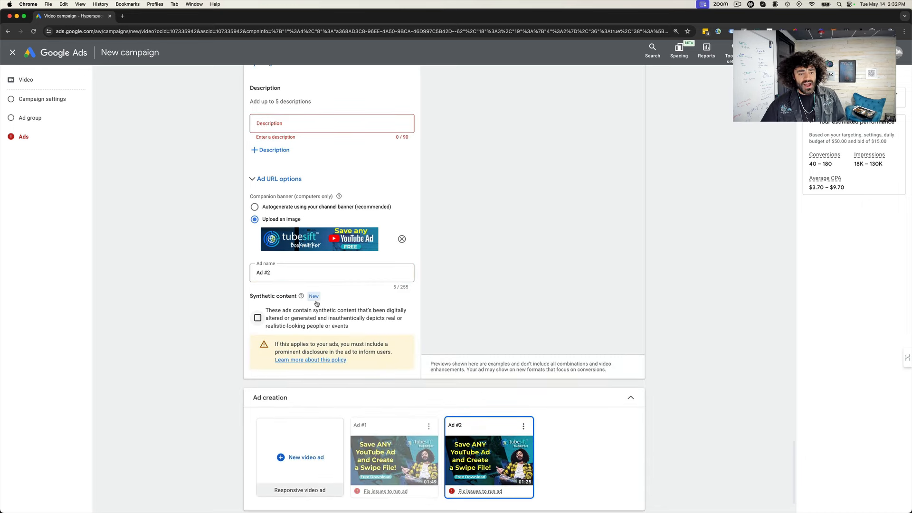
scroll(down, 3)
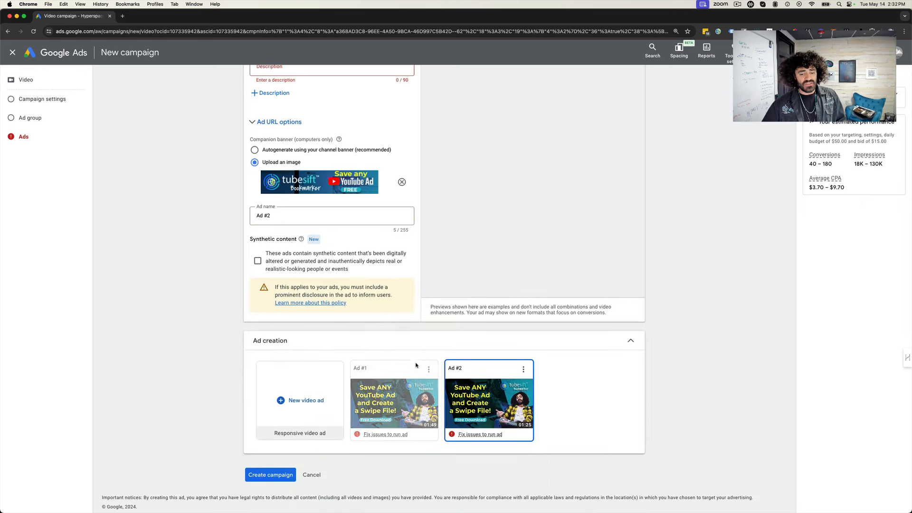
mouse_move(512, 381)
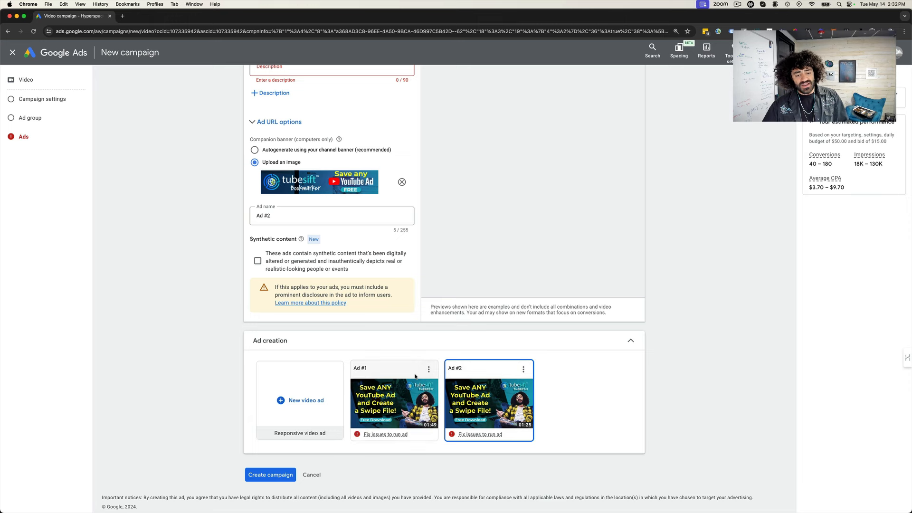
scroll(up, 3)
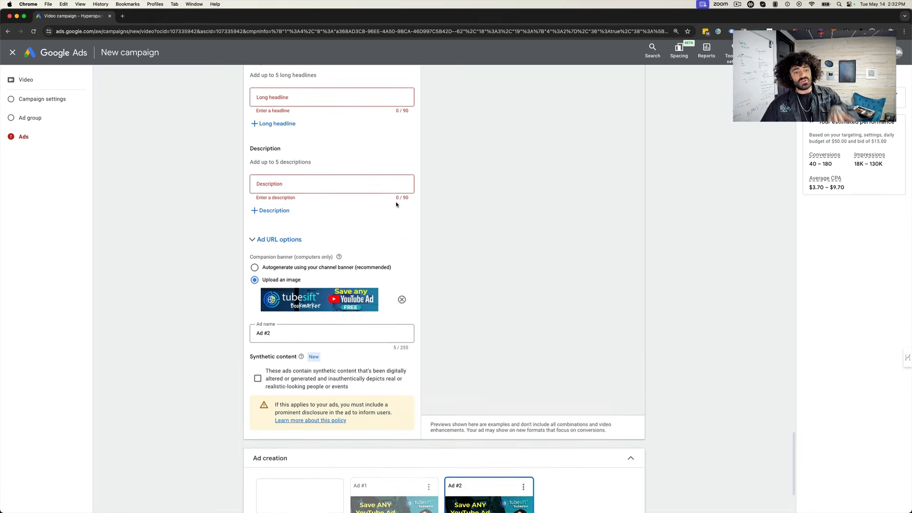
scroll(up, 3)
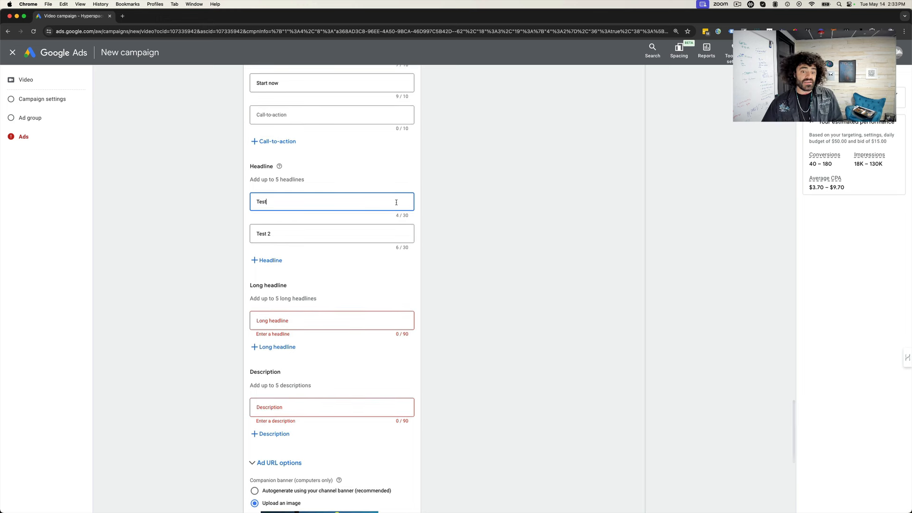
mouse_move(511, 216)
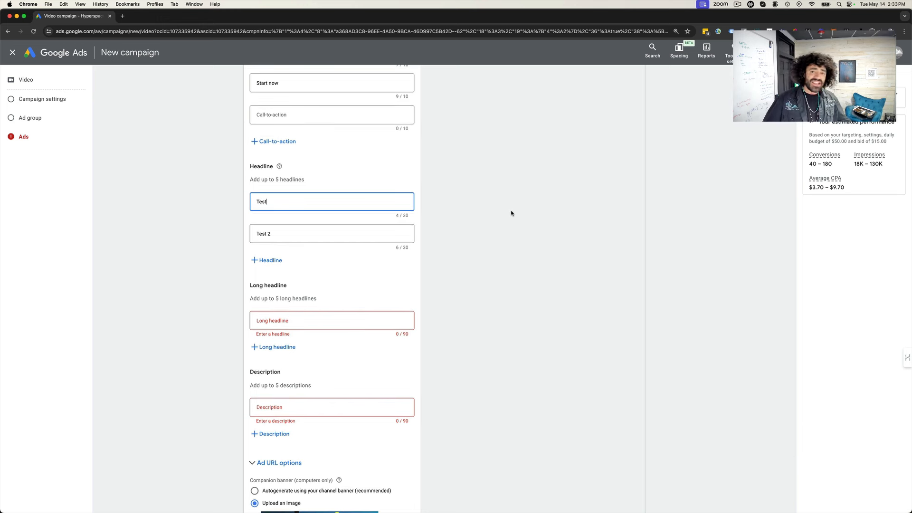
scroll(down, 3)
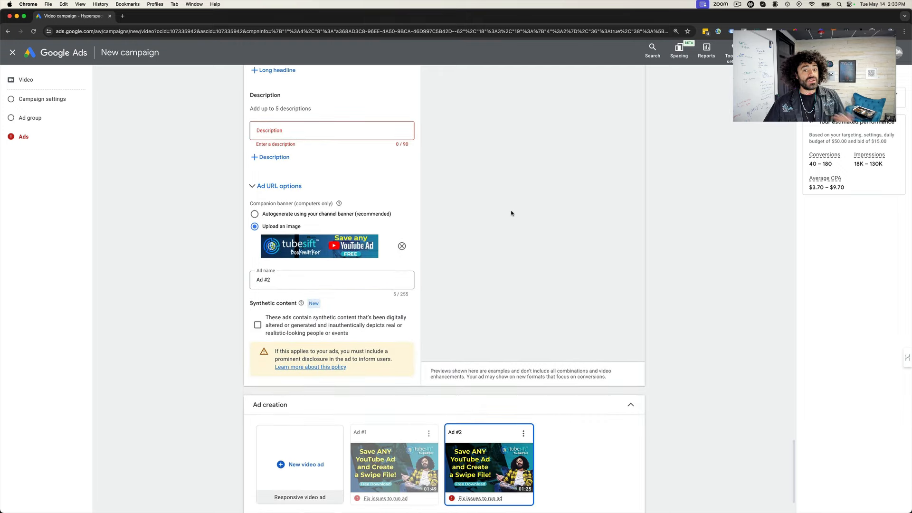
scroll(up, 3)
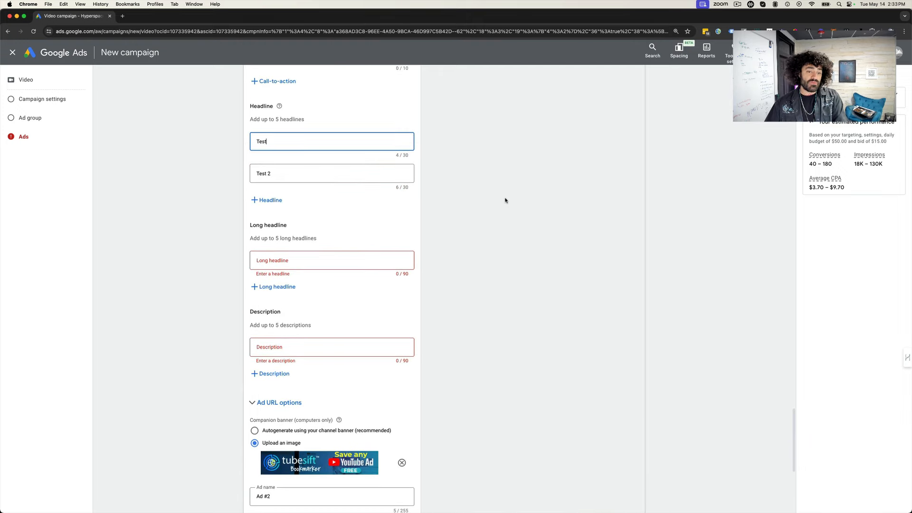
scroll(up, 3)
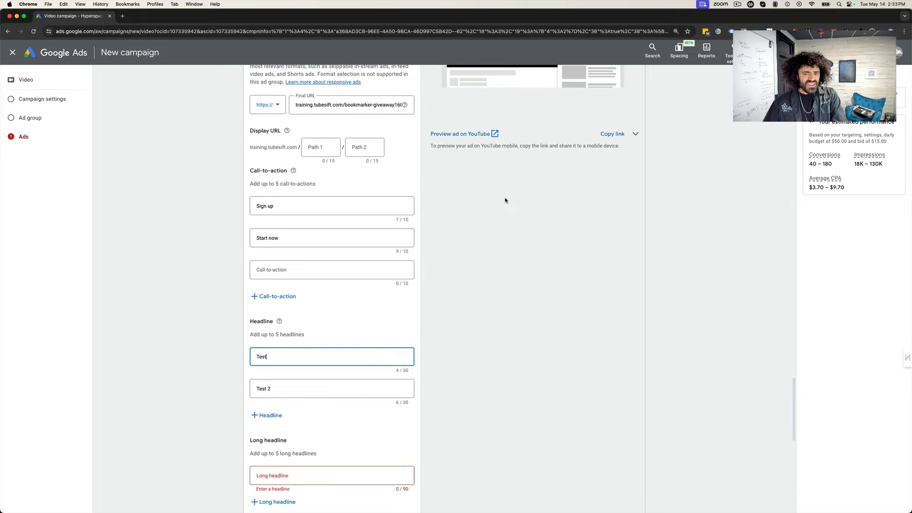
mouse_move(189, 206)
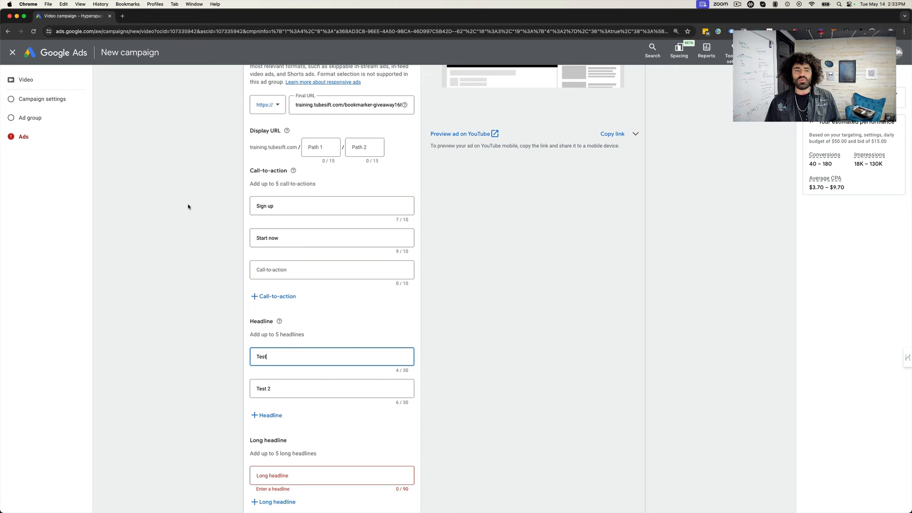
mouse_move(218, 199)
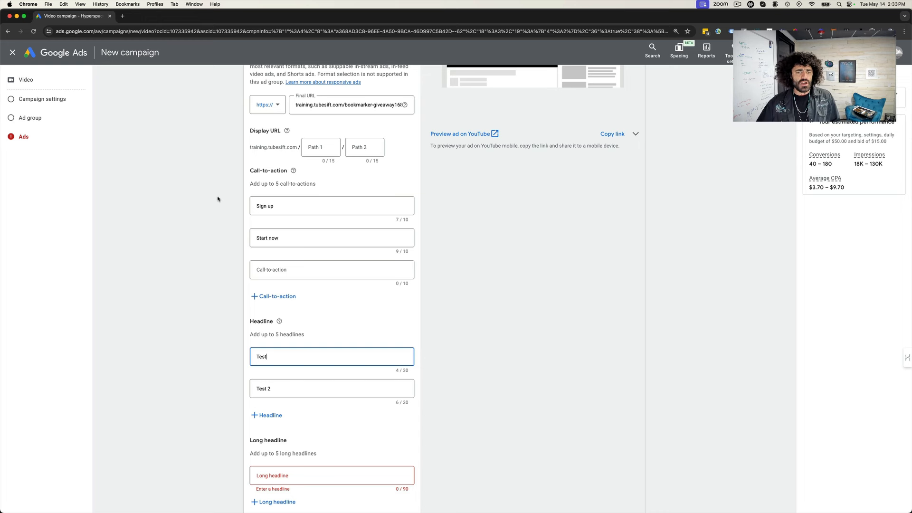
mouse_move(314, 262)
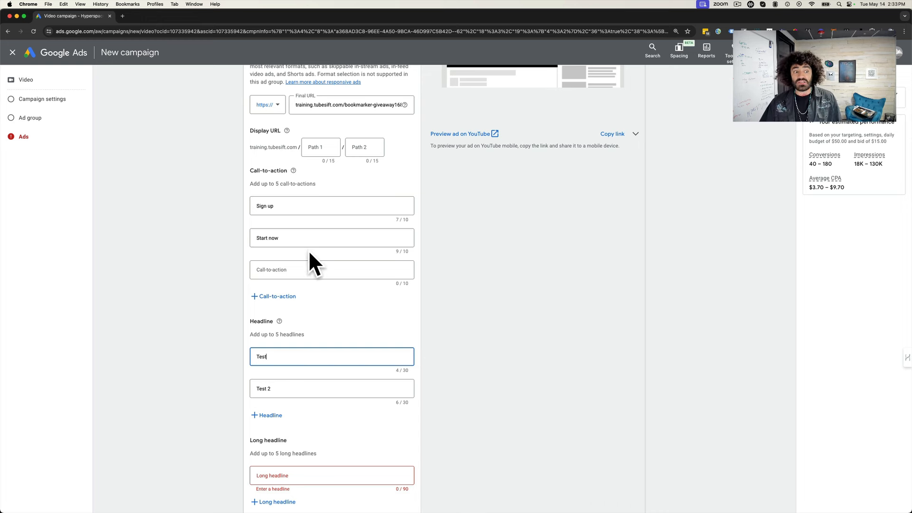
mouse_move(244, 206)
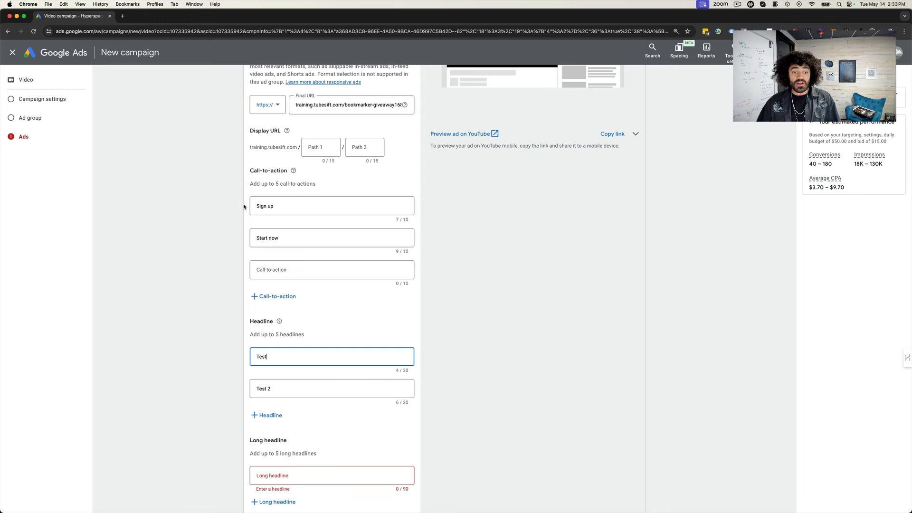
mouse_move(322, 184)
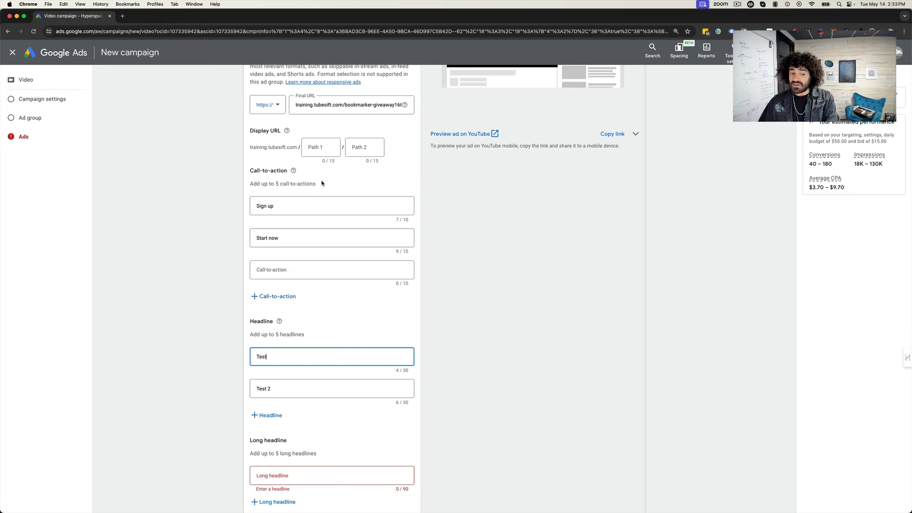
mouse_move(226, 169)
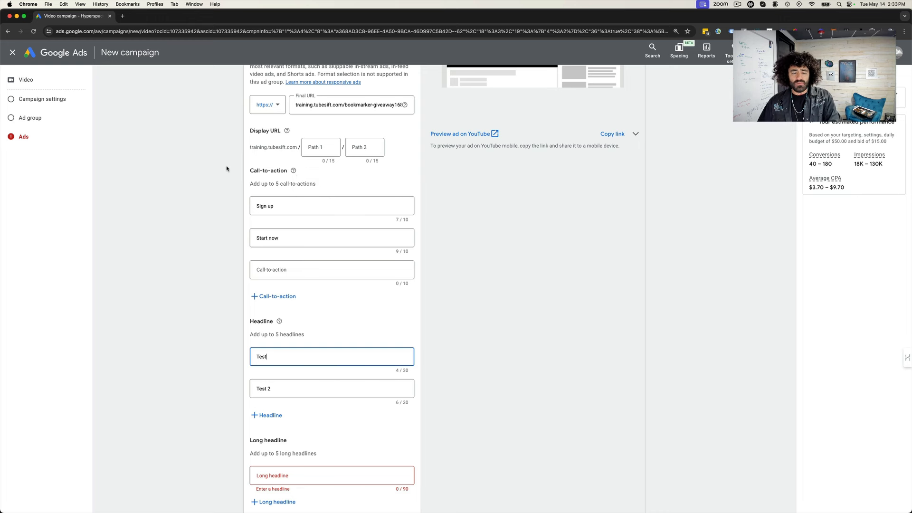
mouse_move(456, 205)
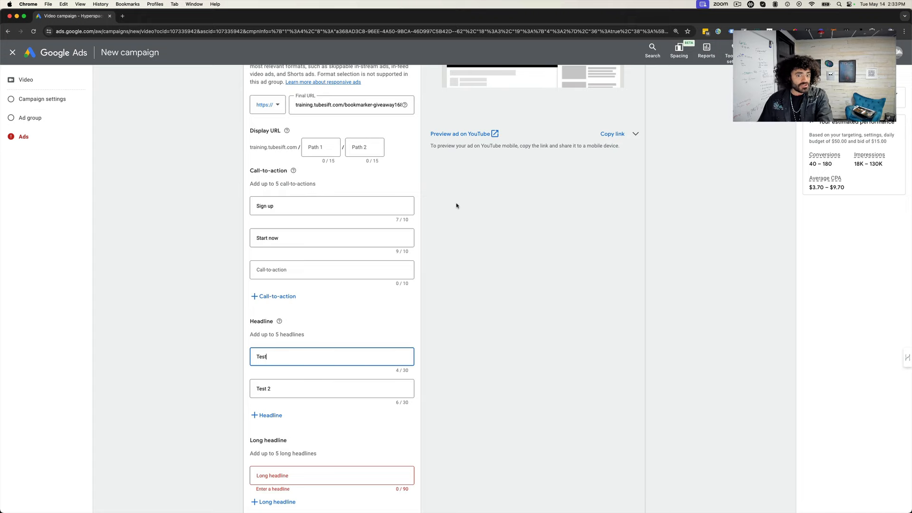
mouse_move(164, 172)
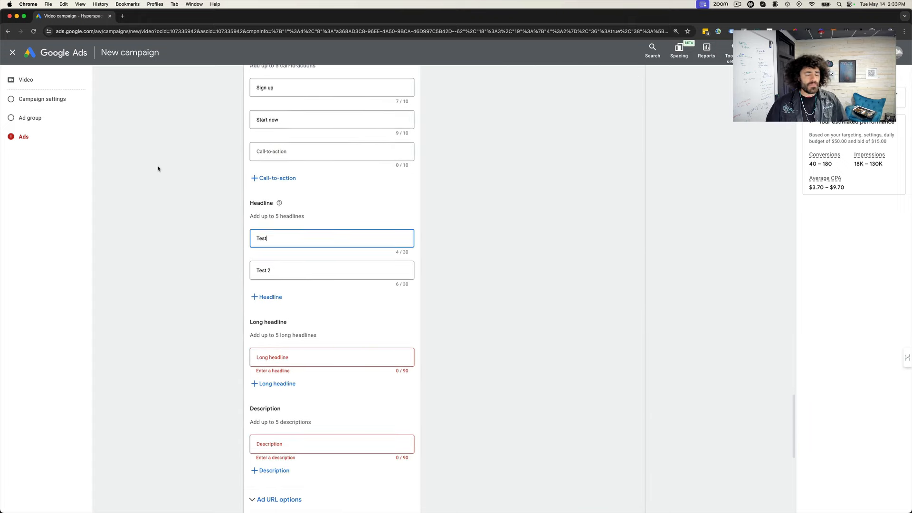
scroll(down, 3)
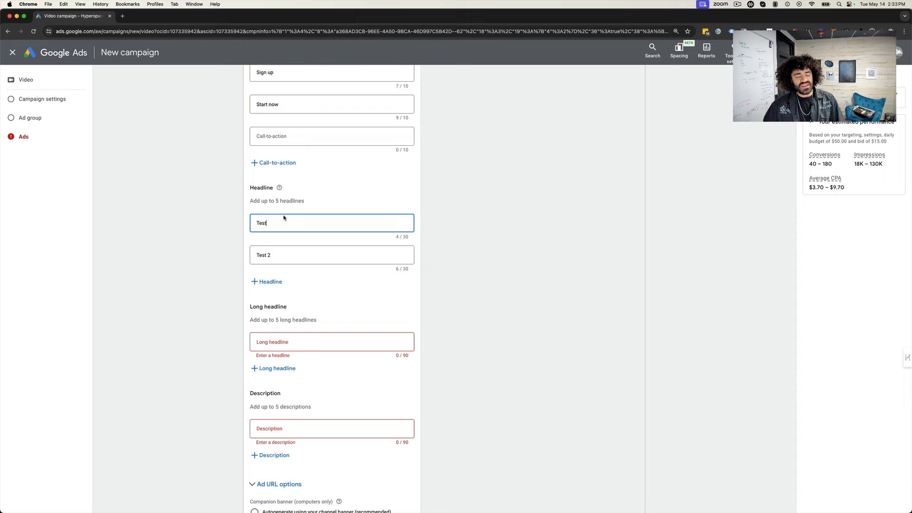
mouse_move(424, 193)
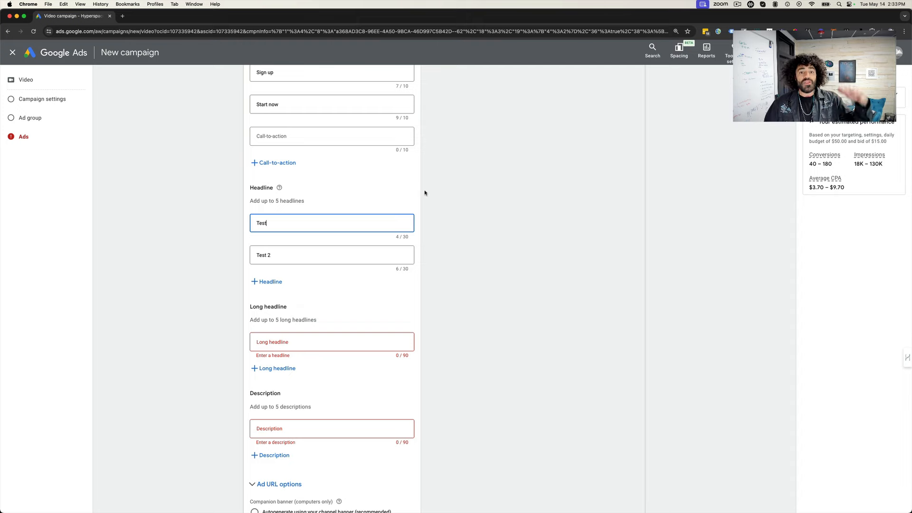
scroll(up, 3)
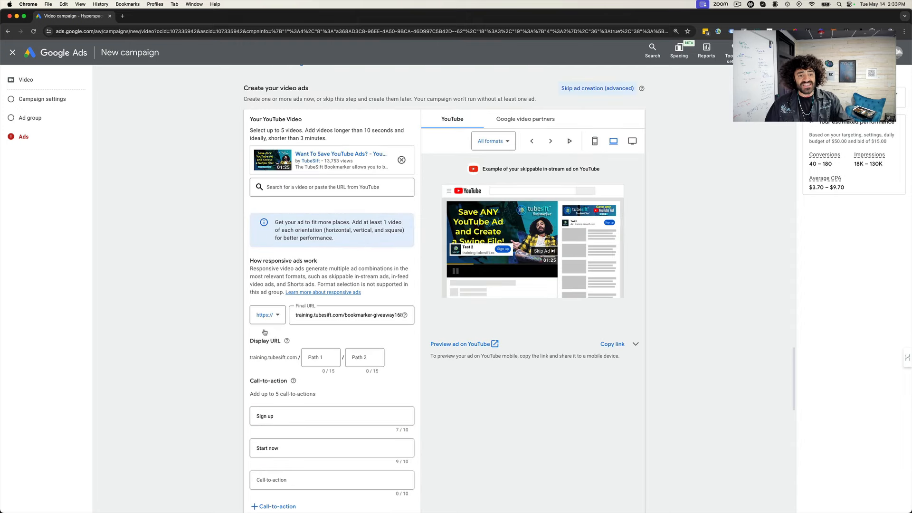
mouse_move(225, 201)
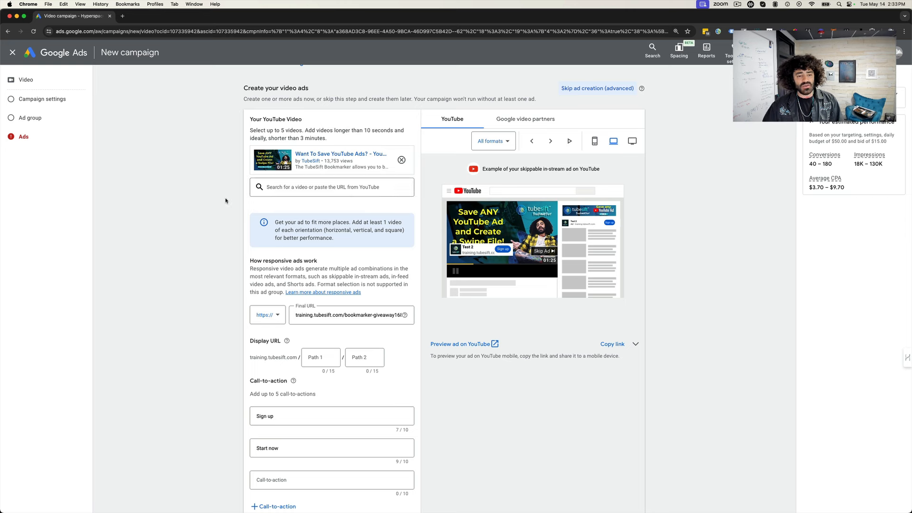
scroll(down, 3)
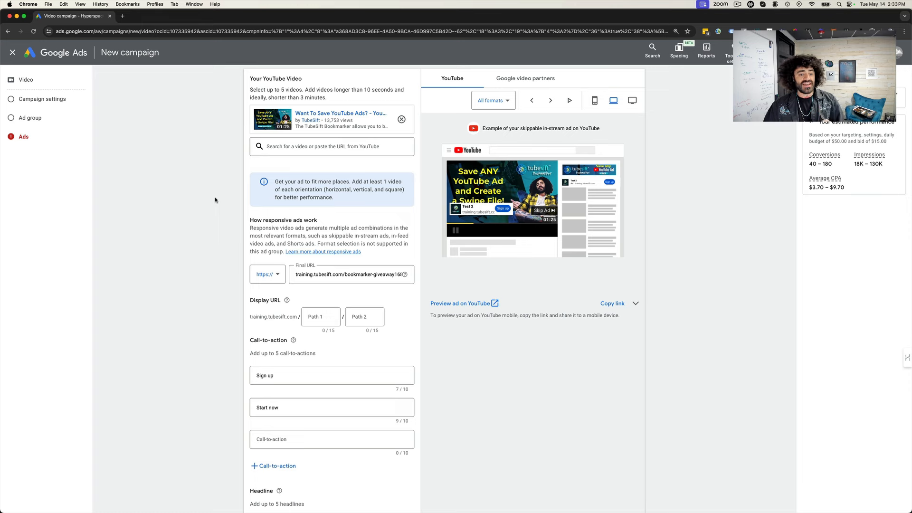
scroll(down, 3)
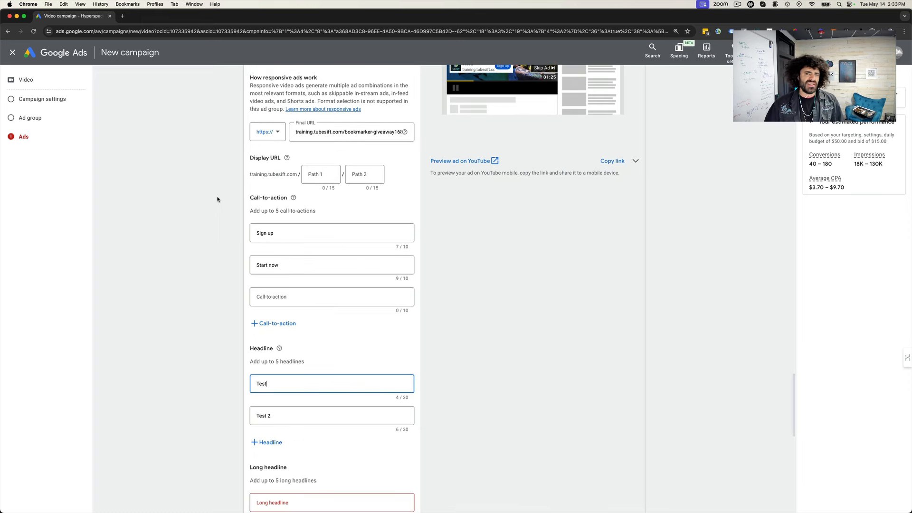
scroll(down, 3)
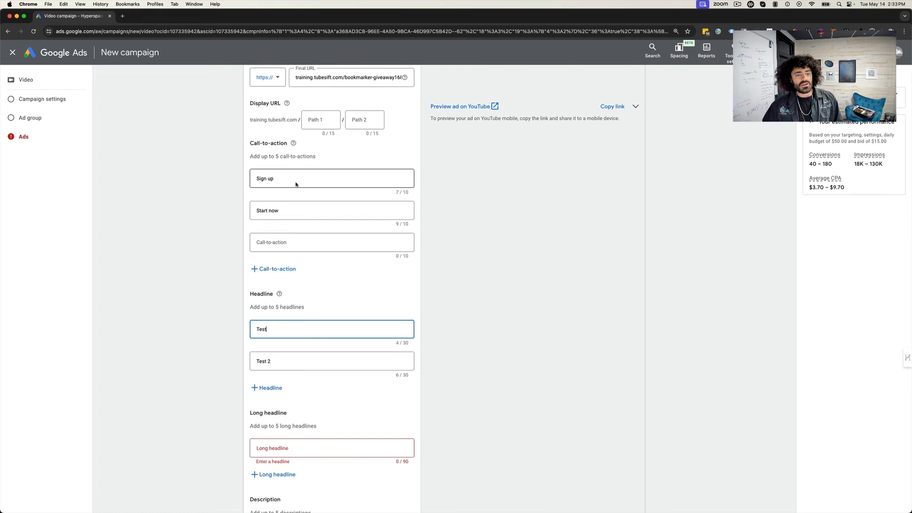
mouse_move(195, 221)
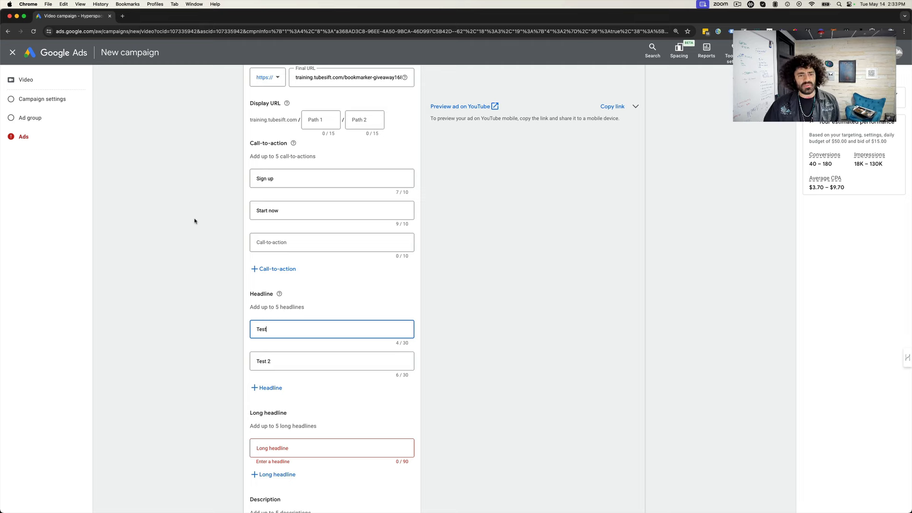
mouse_move(208, 216)
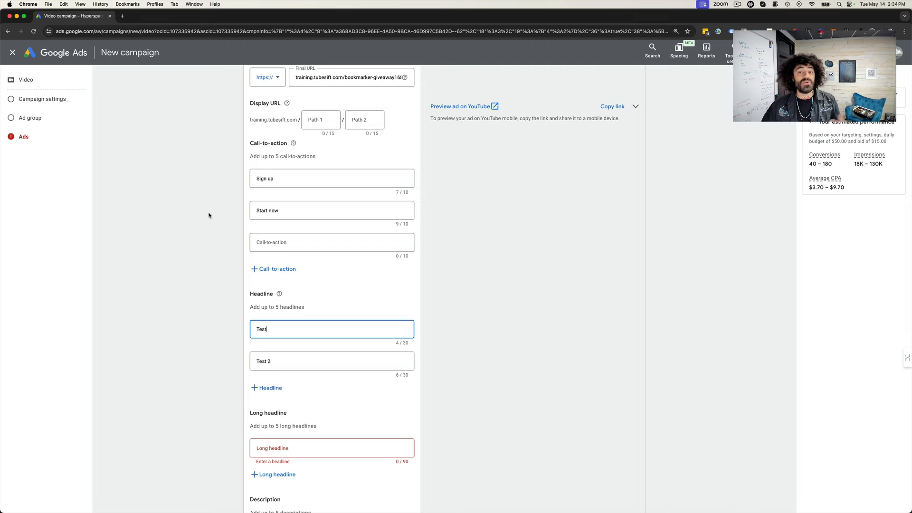
scroll(down, 3)
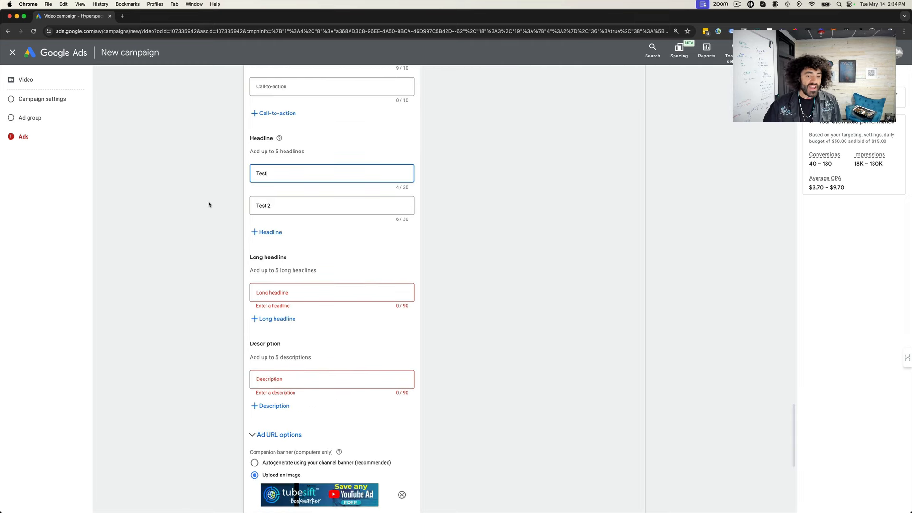
scroll(down, 3)
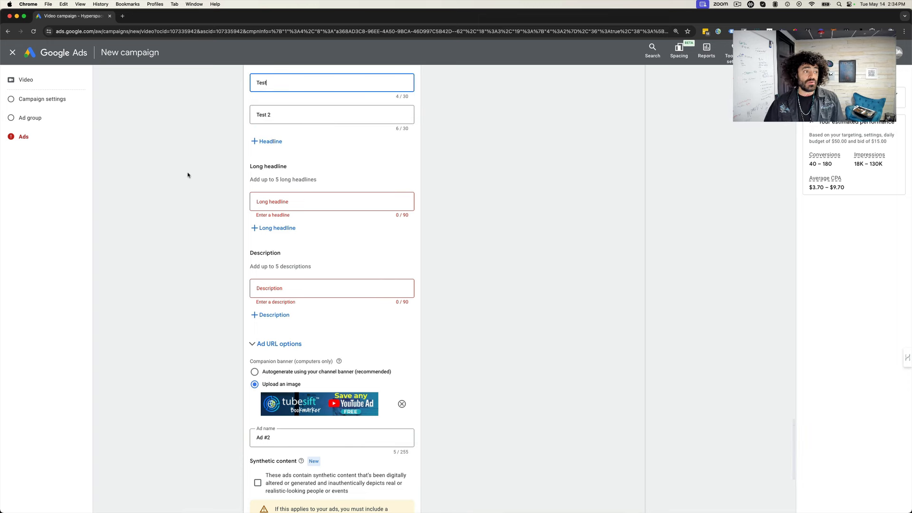
scroll(down, 3)
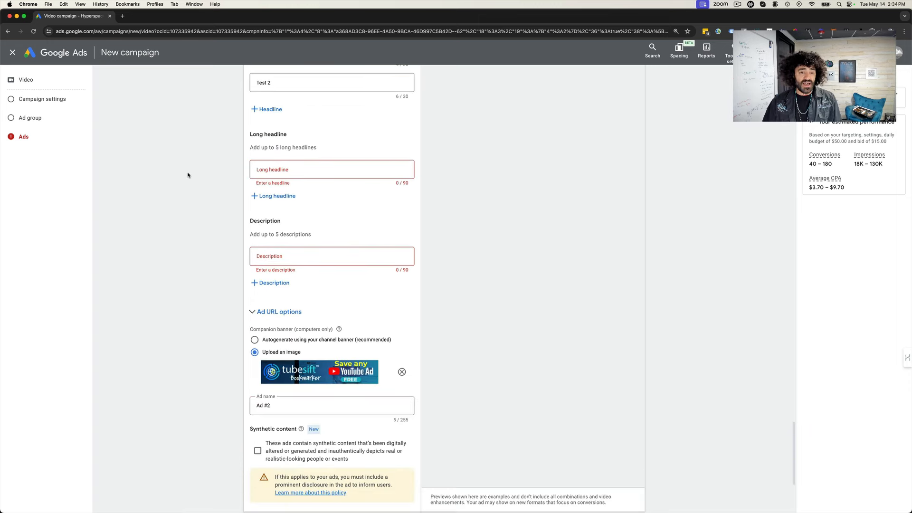
scroll(down, 3)
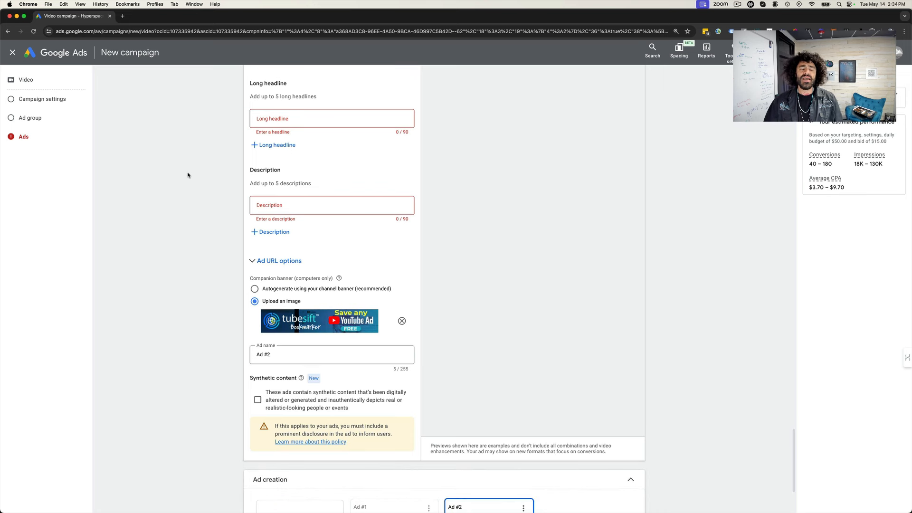
mouse_move(267, 166)
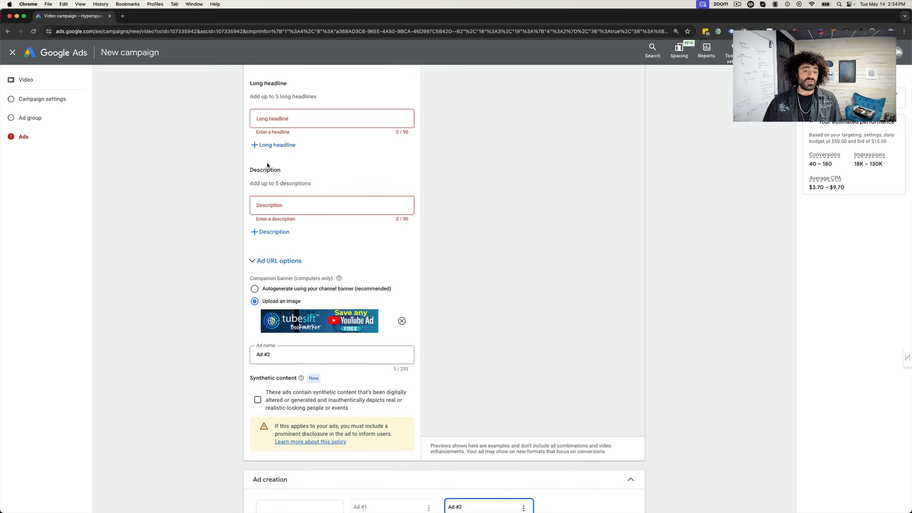
mouse_move(186, 160)
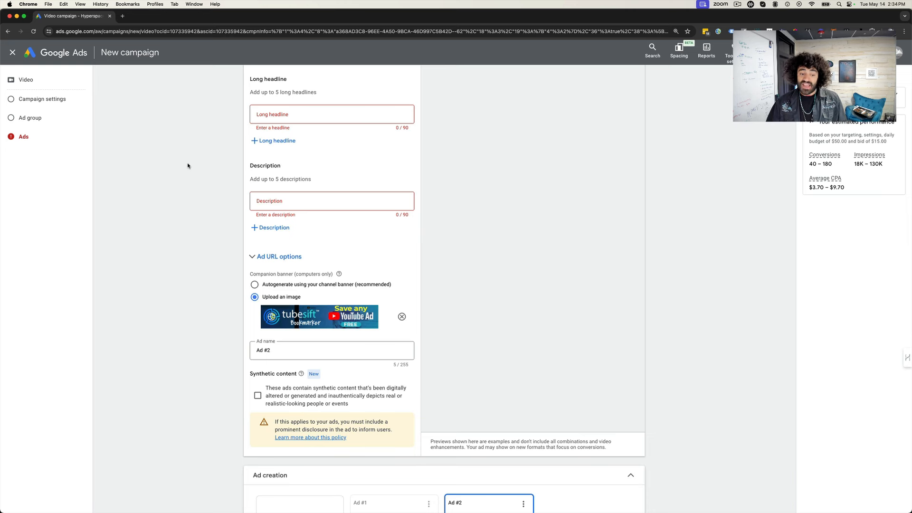
scroll(down, 3)
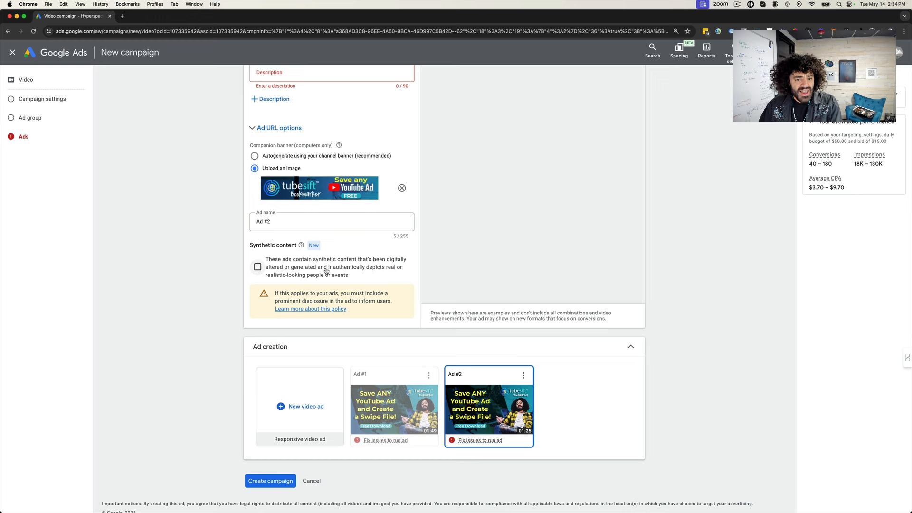
click(257, 266)
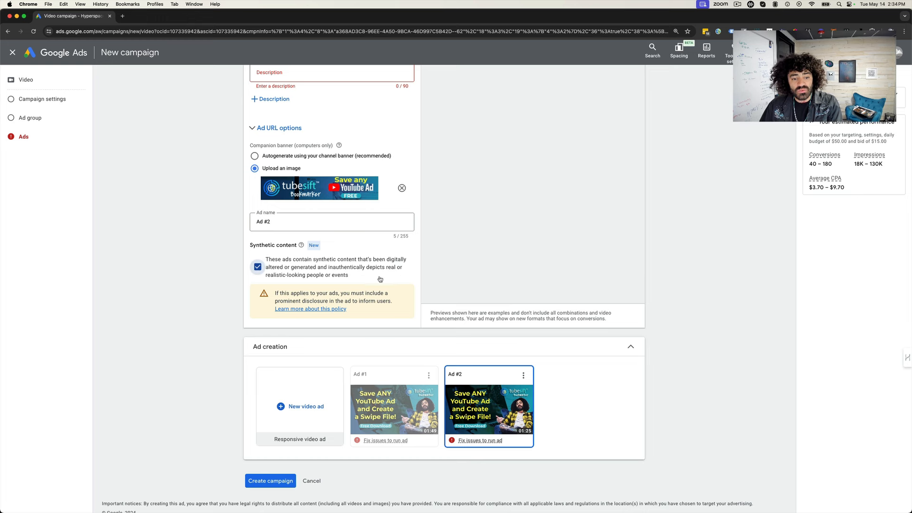
click(257, 267)
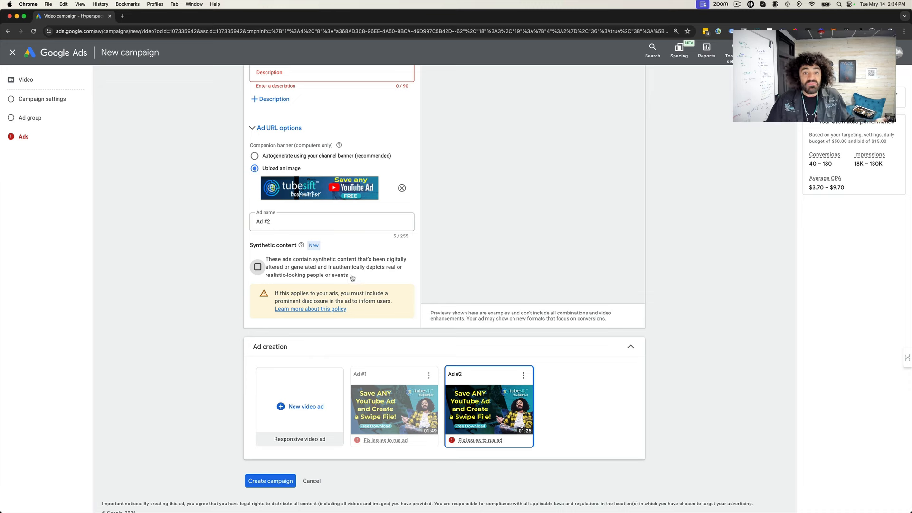
mouse_move(250, 262)
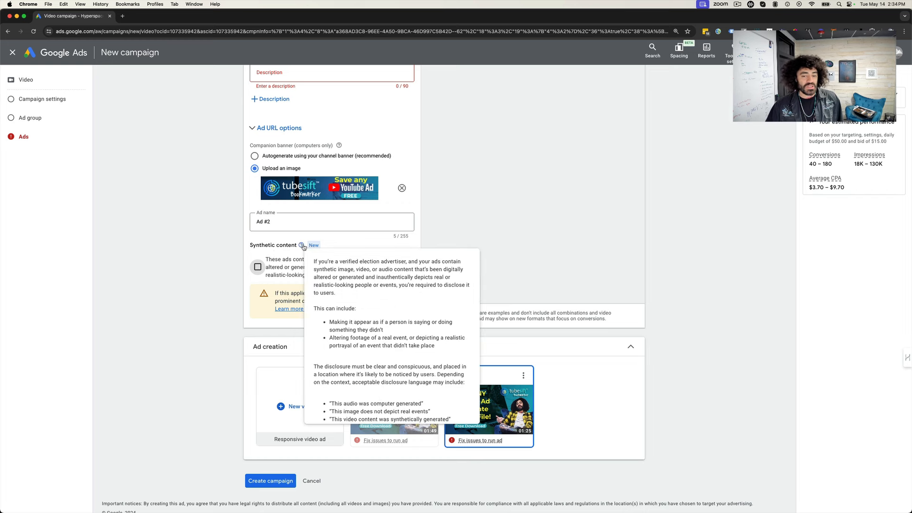
scroll(down, 3)
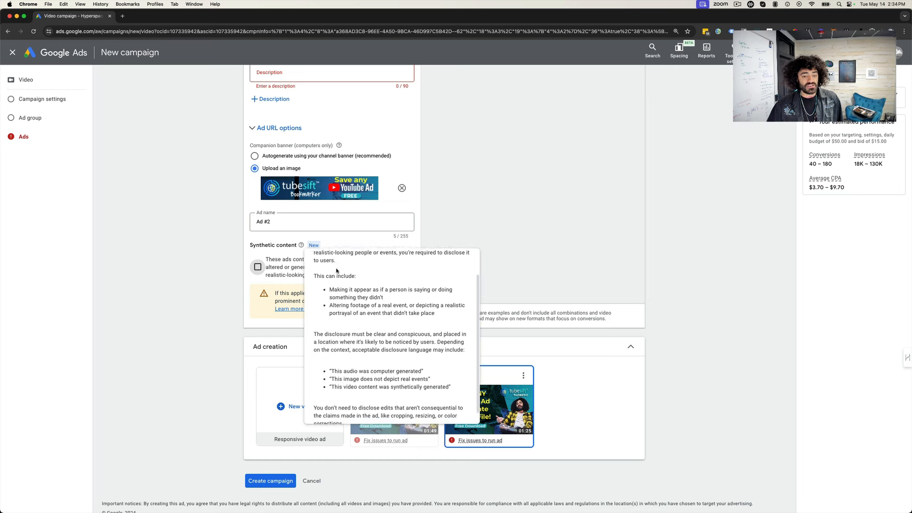
scroll(down, 3)
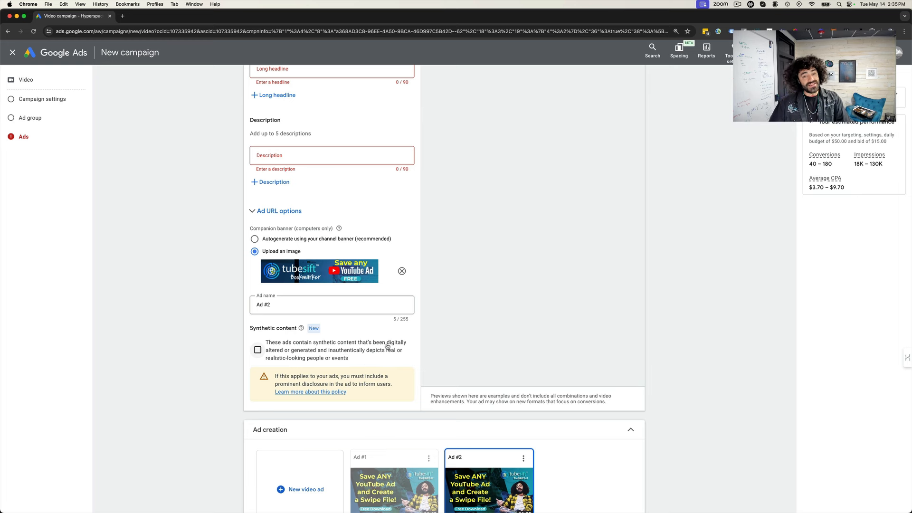
scroll(up, 3)
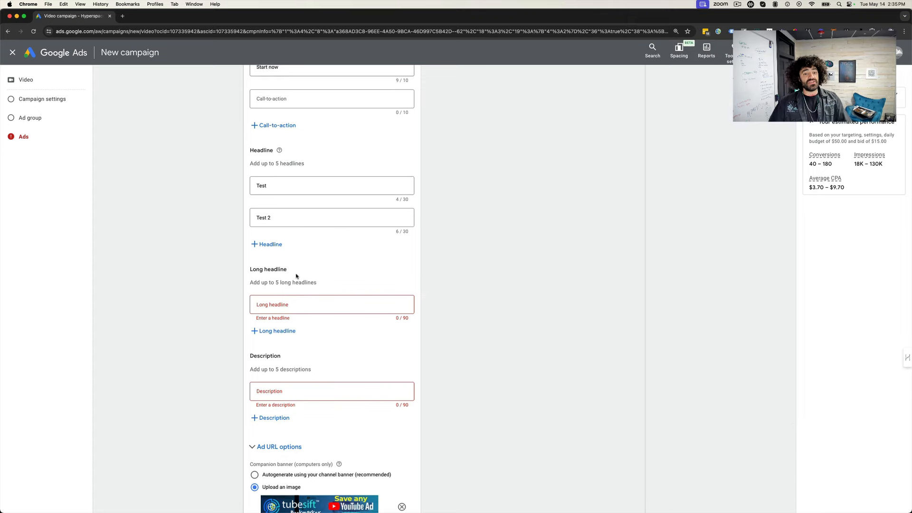
scroll(up, 3)
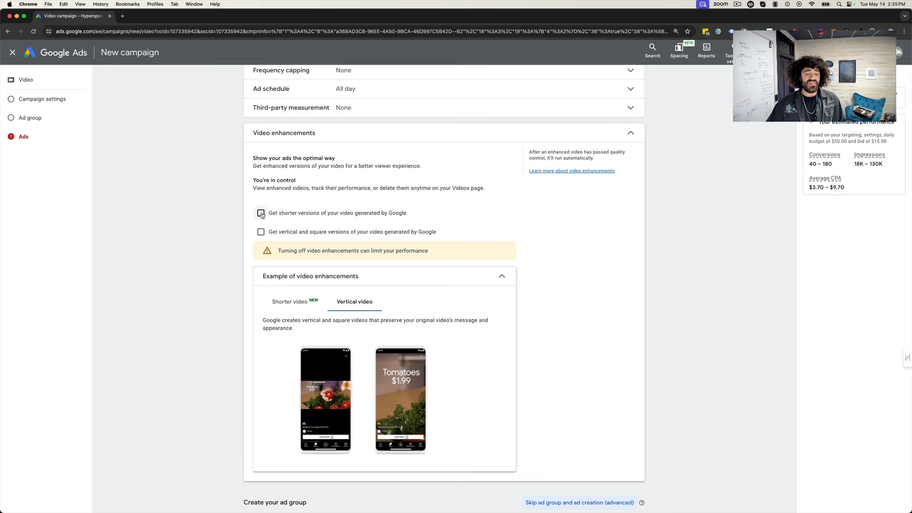
click(260, 212)
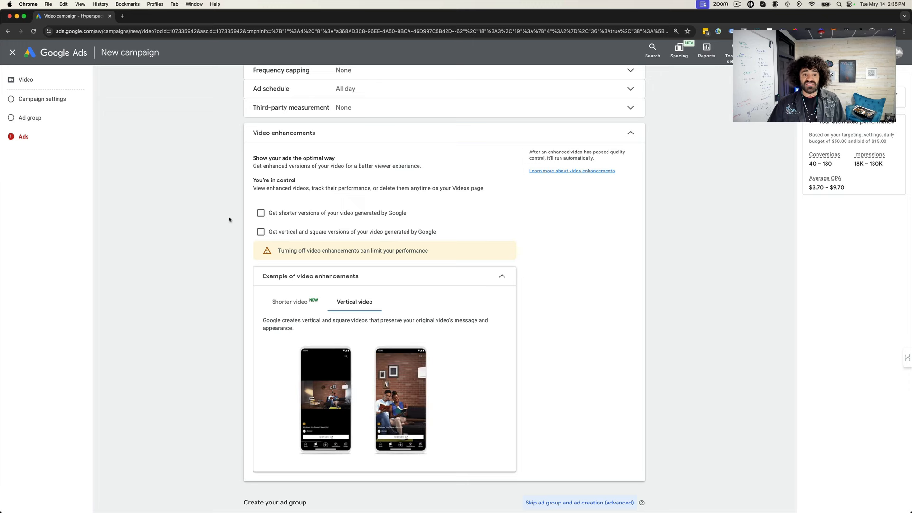
scroll(down, 3)
text(vid)
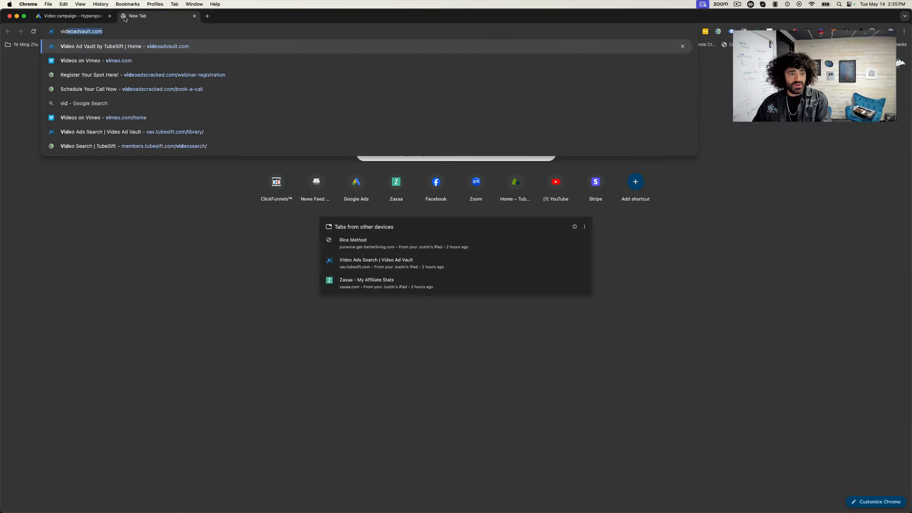
Step: Open videoadvault.com in a new tab, browse the homepage, and go to its login page
click(124, 46)
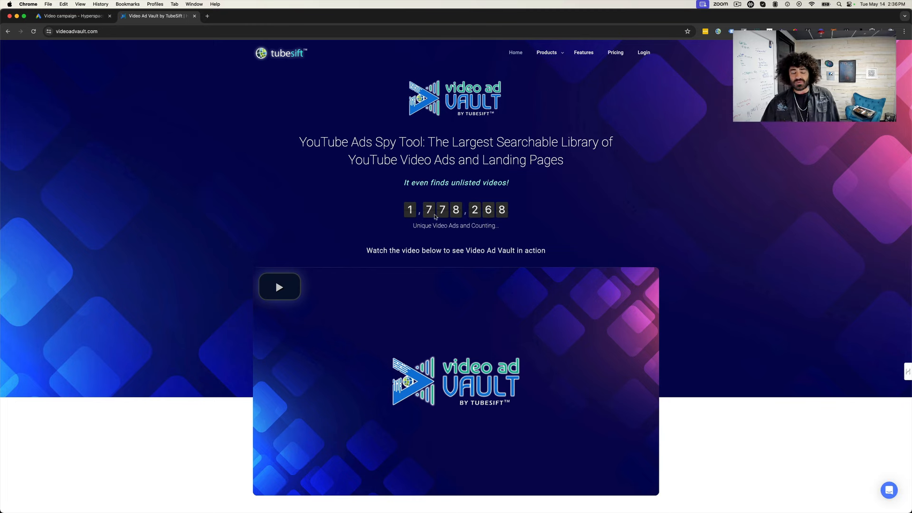
mouse_move(603, 191)
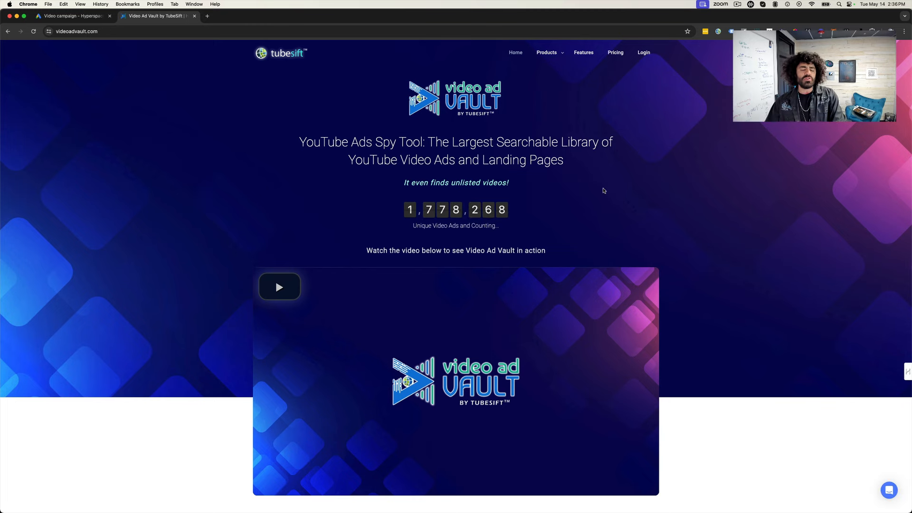
scroll(down, 3)
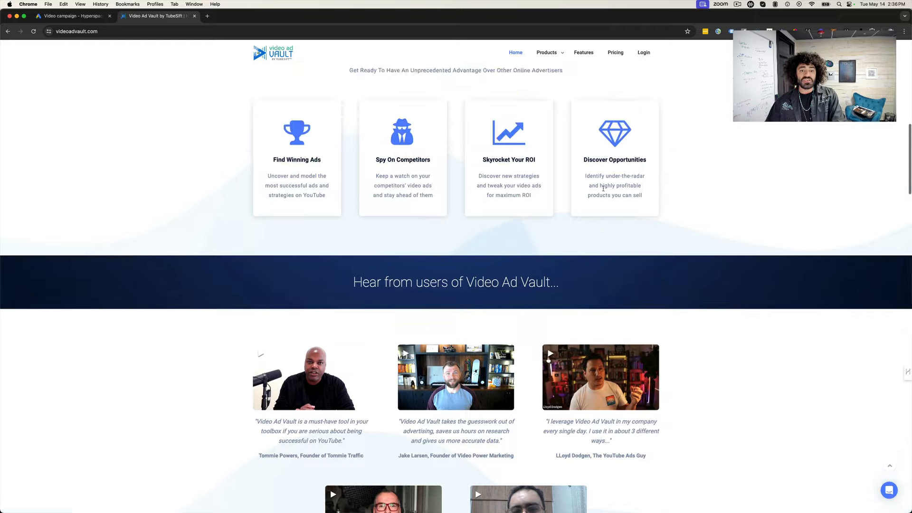
scroll(up, 3)
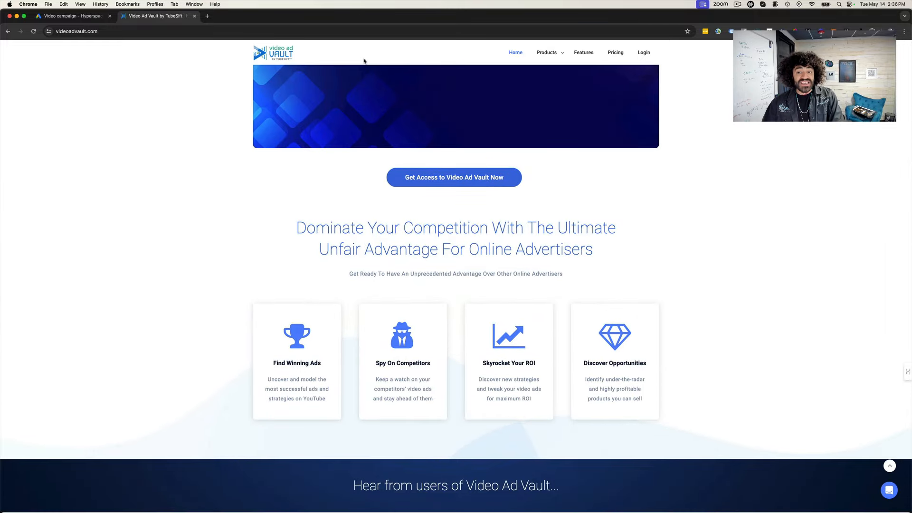
click(643, 52)
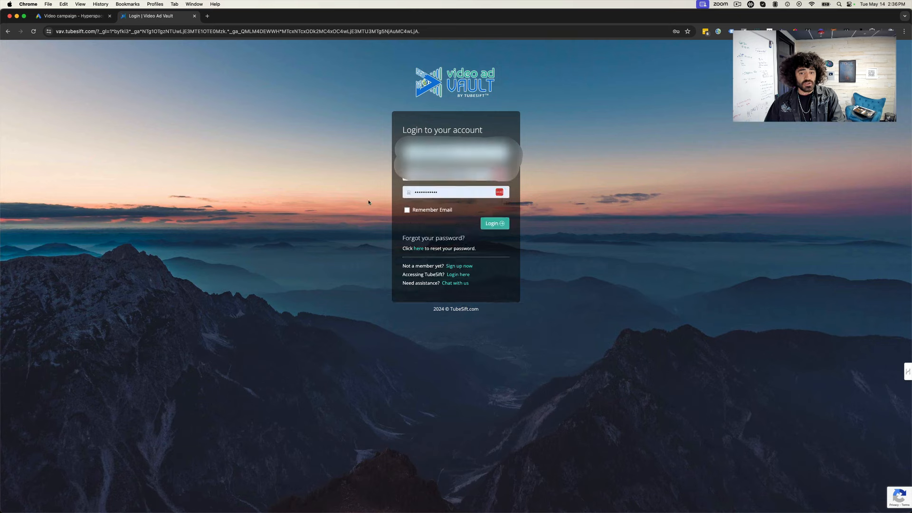
Step: Log into Video Ad Vault with saved credentials and open the AI Script Assistant
click(494, 223)
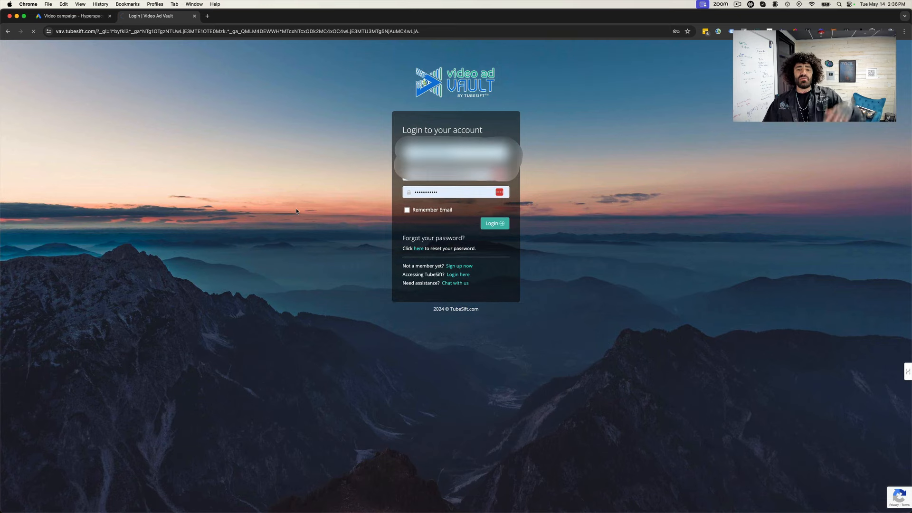
click(494, 223)
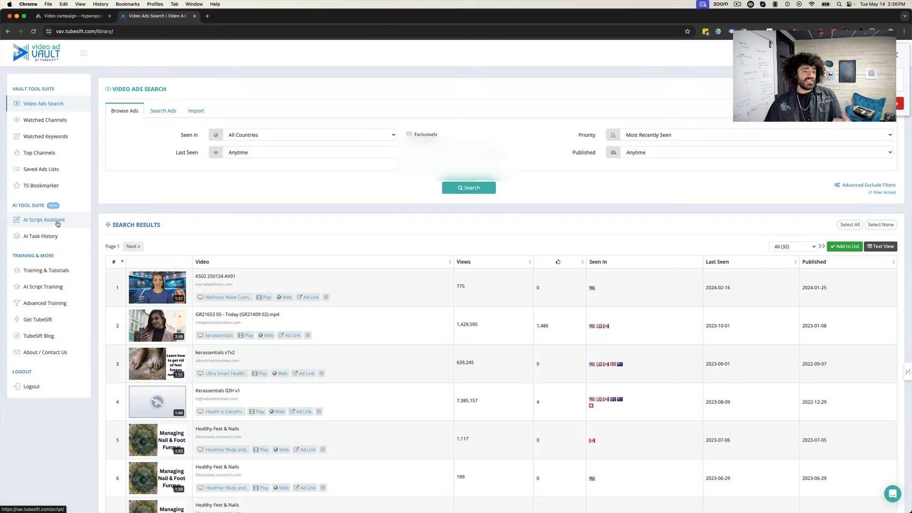
click(44, 220)
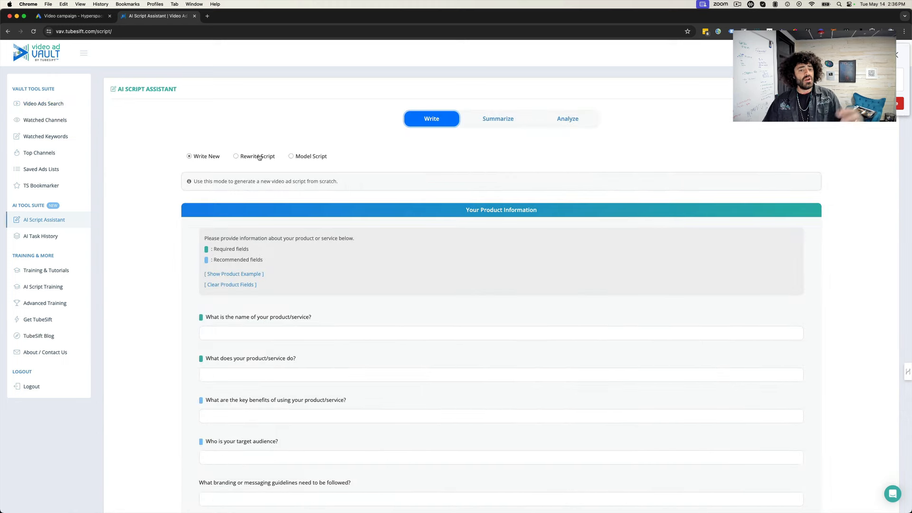
Step: Load the TubeSift low-risk YouTube ads script under Analyze with Suggest Ideas for New Hooks
click(498, 119)
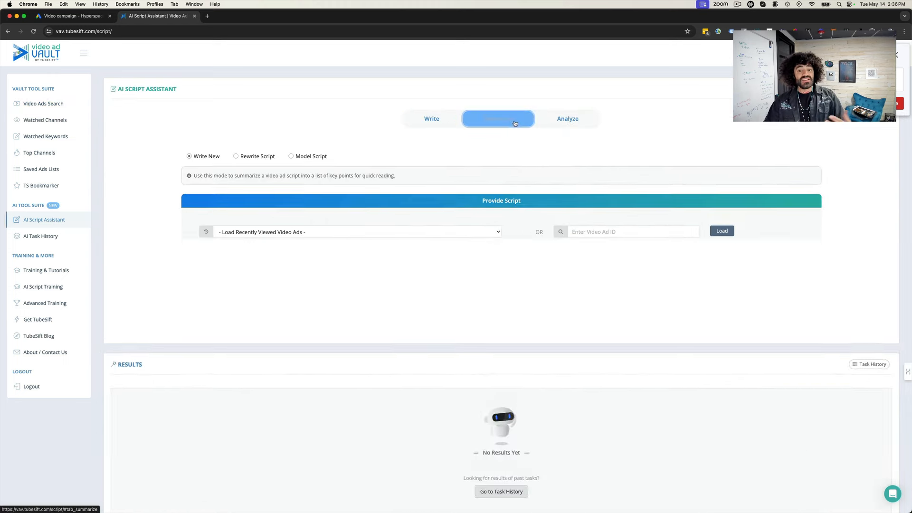
click(568, 119)
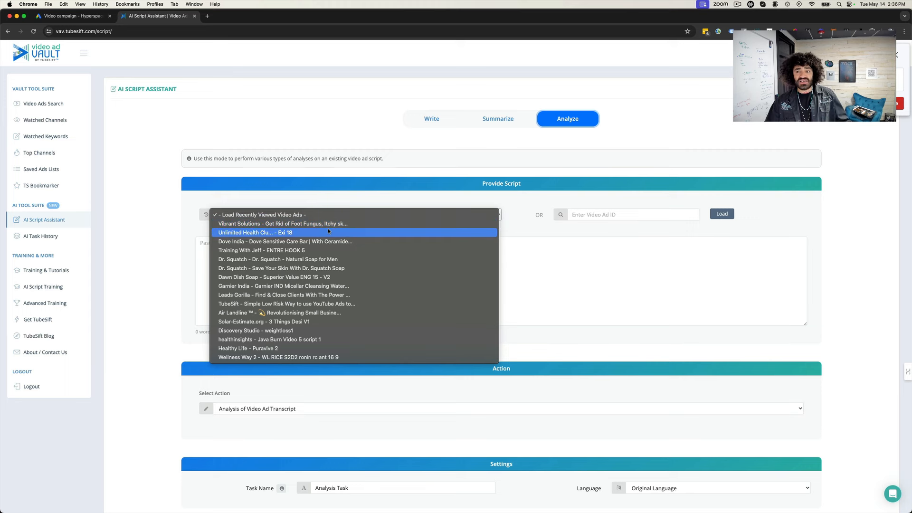
click(357, 214)
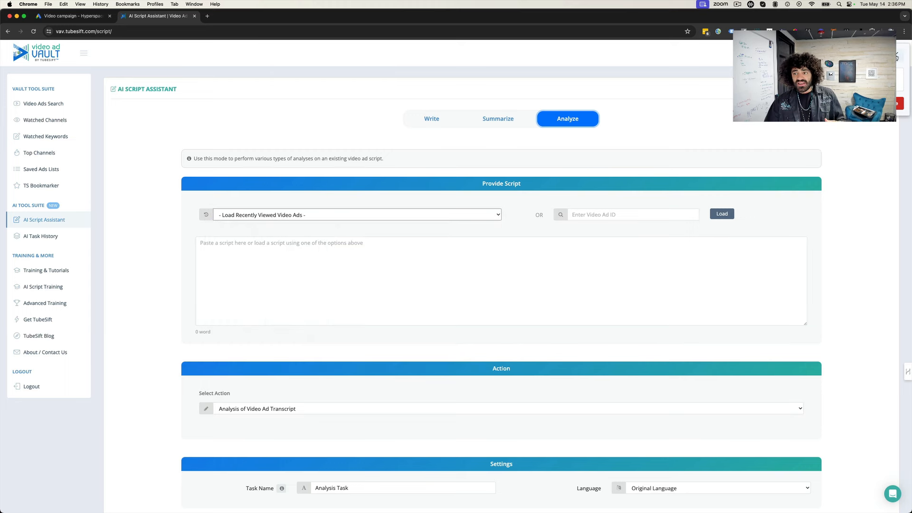
click(355, 215)
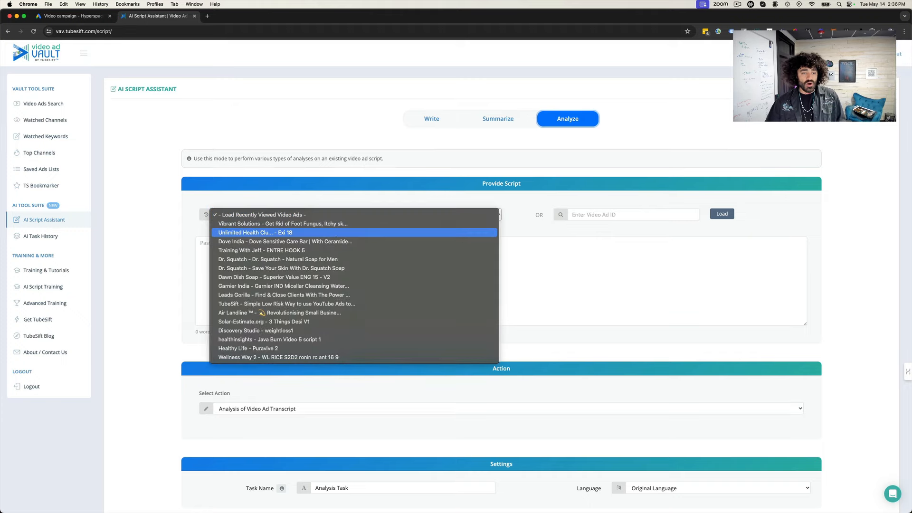
mouse_move(284, 295)
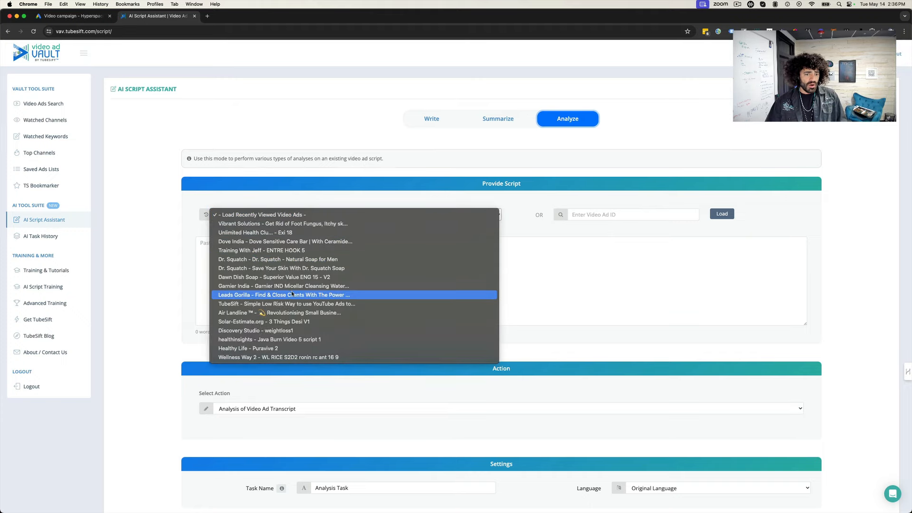
click(283, 303)
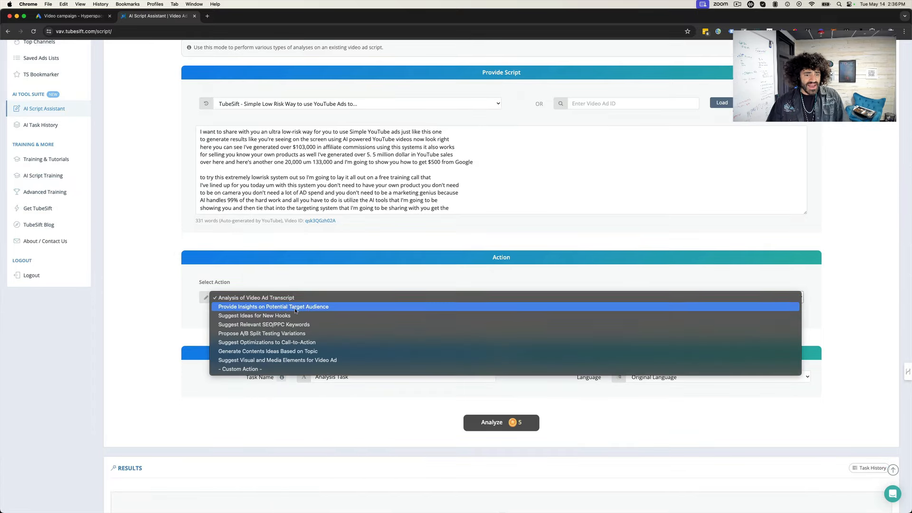
mouse_move(296, 333)
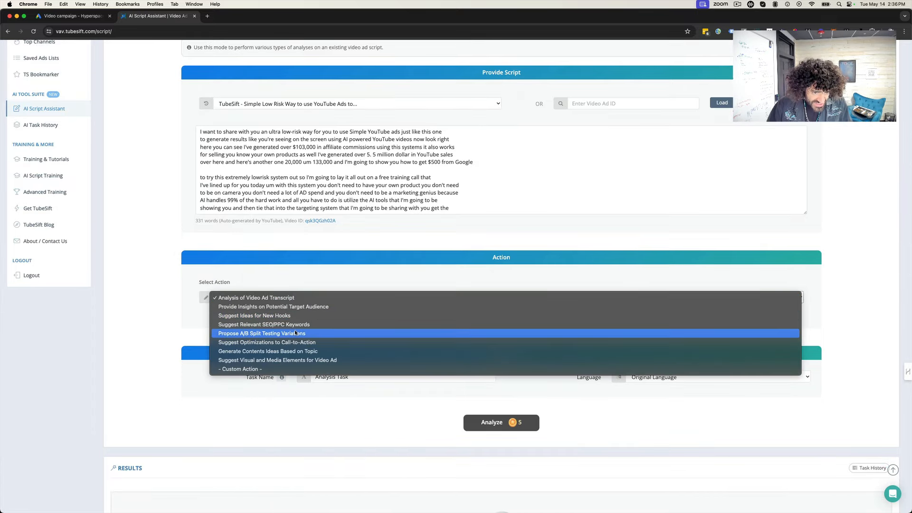
click(254, 298)
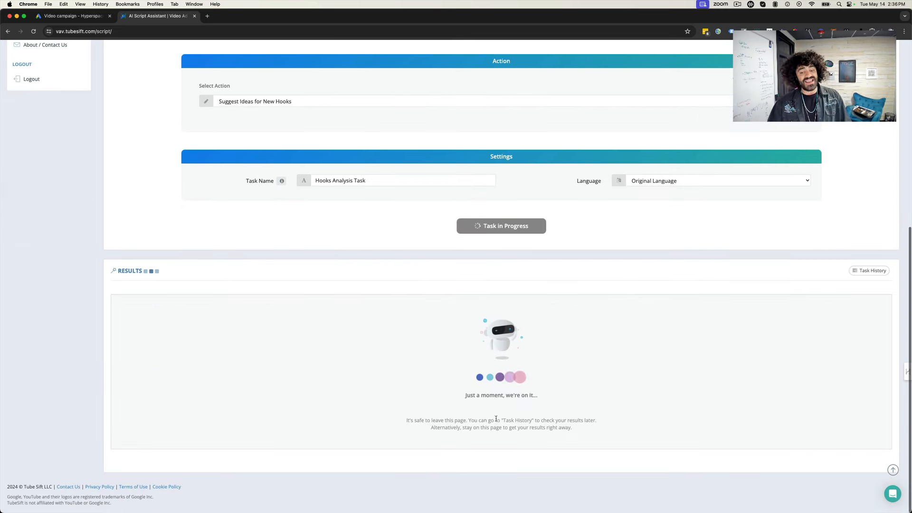
Step: Scroll to the Results panel as hooks like Promise a Reward and Solve a Problem appear
scroll(up, 3)
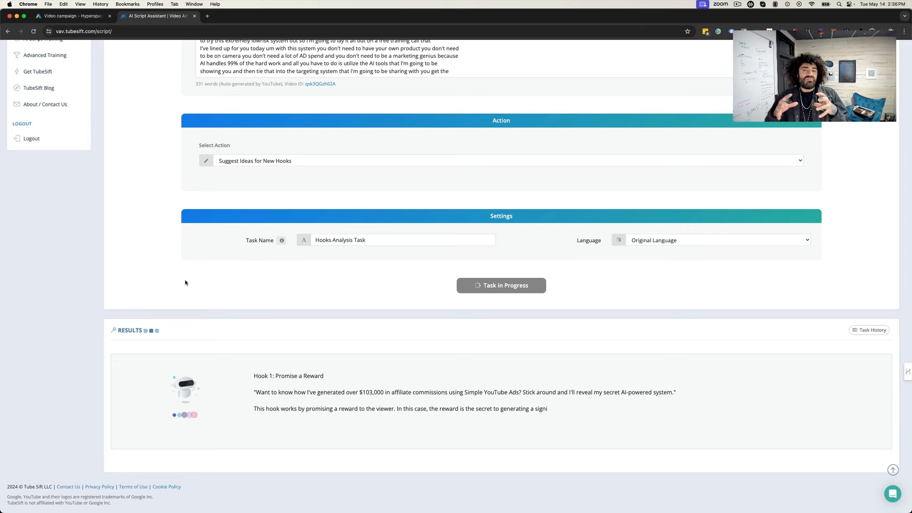
scroll(down, 3)
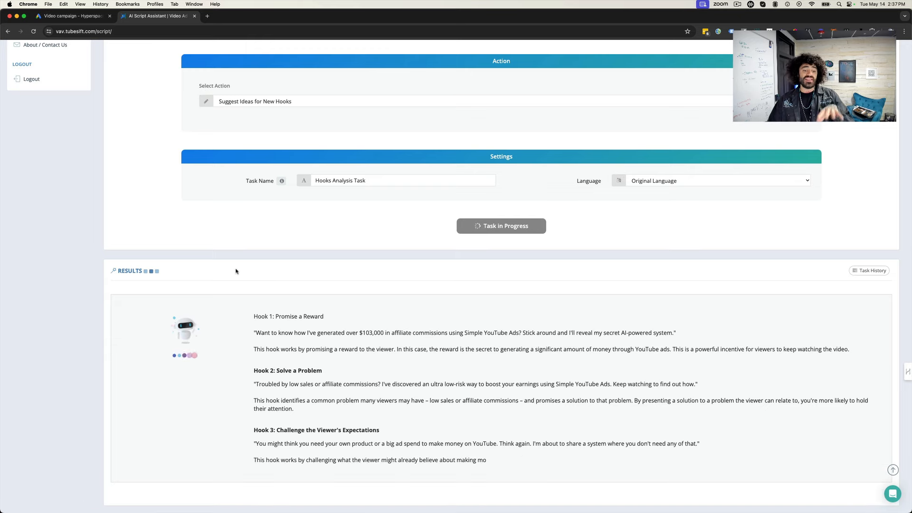
scroll(down, 3)
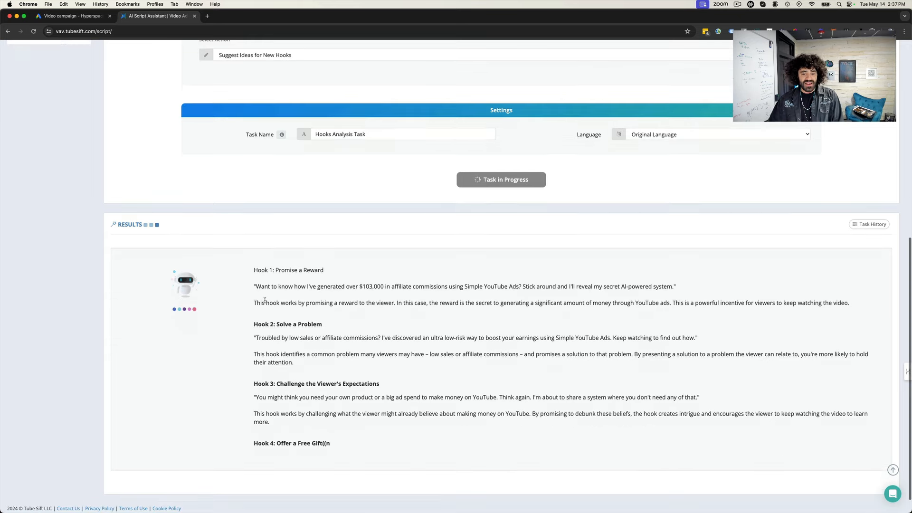
scroll(down, 3)
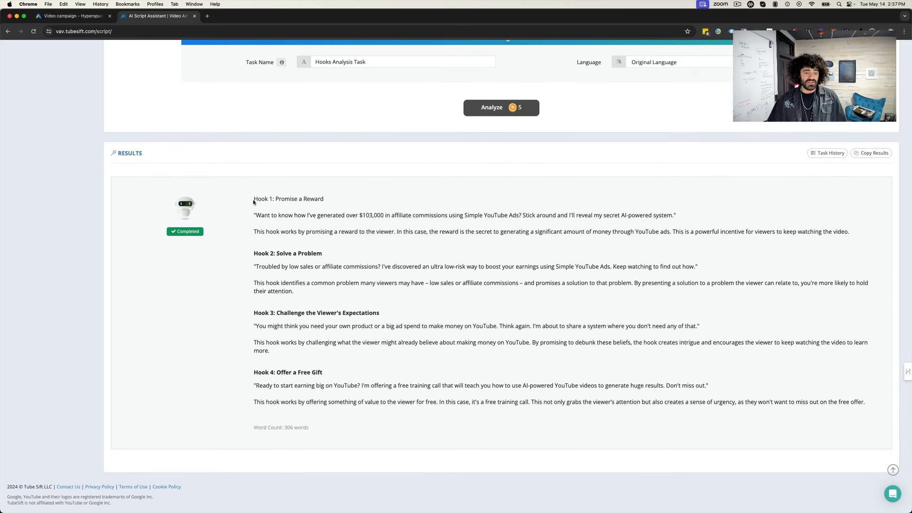
mouse_move(502, 414)
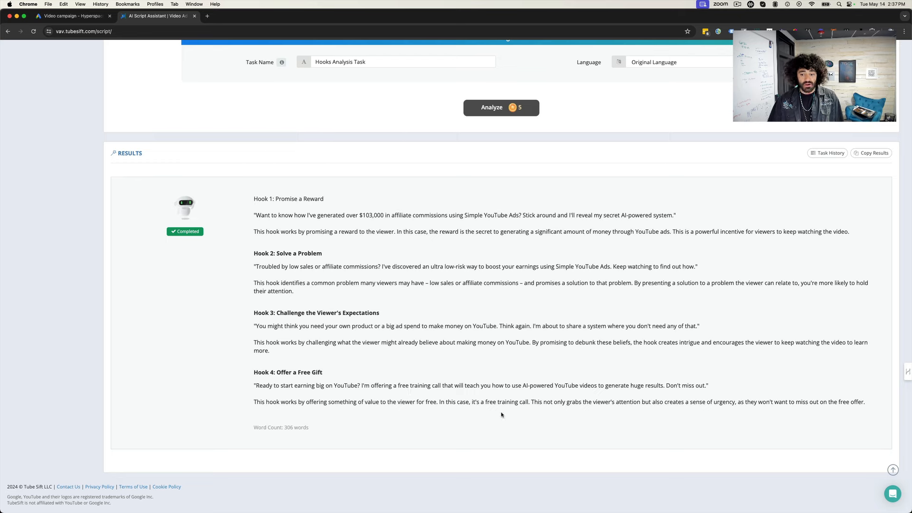
Step: Review the four completed hooks ending with Offer a Free Gift, then deselect the script text
scroll(up, 3)
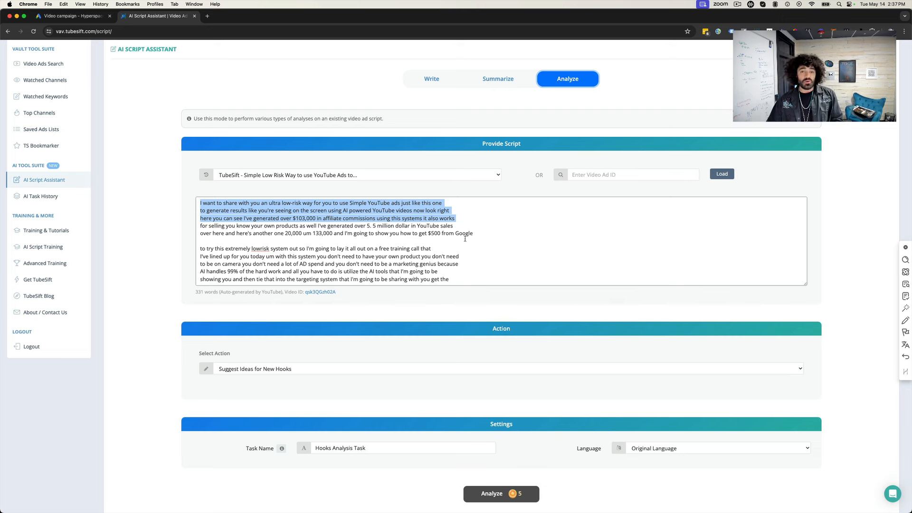
click(144, 179)
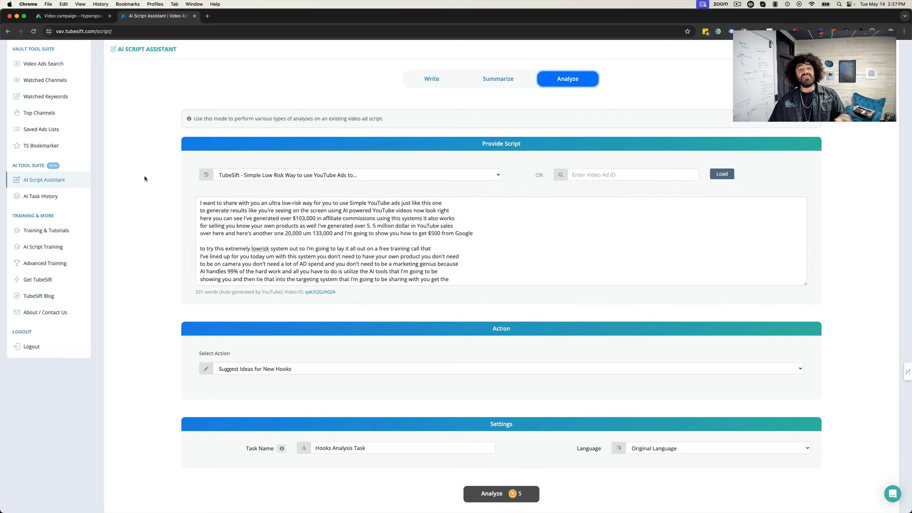